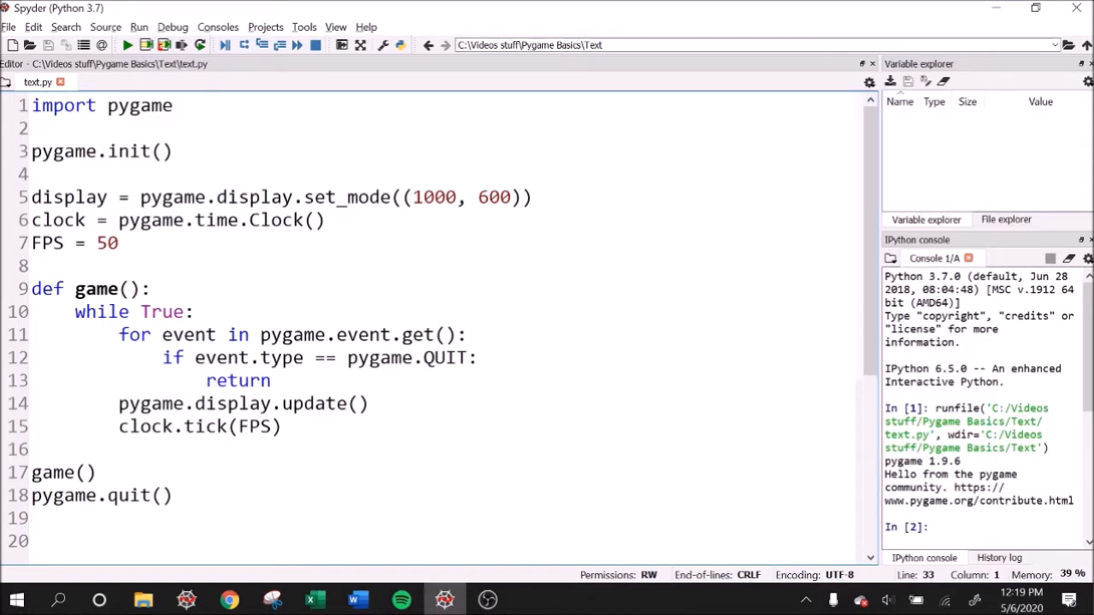
# Add display.fill((255, 255, 255)) inside the game loop so each frame starts white
pyautogui.click(34, 517)
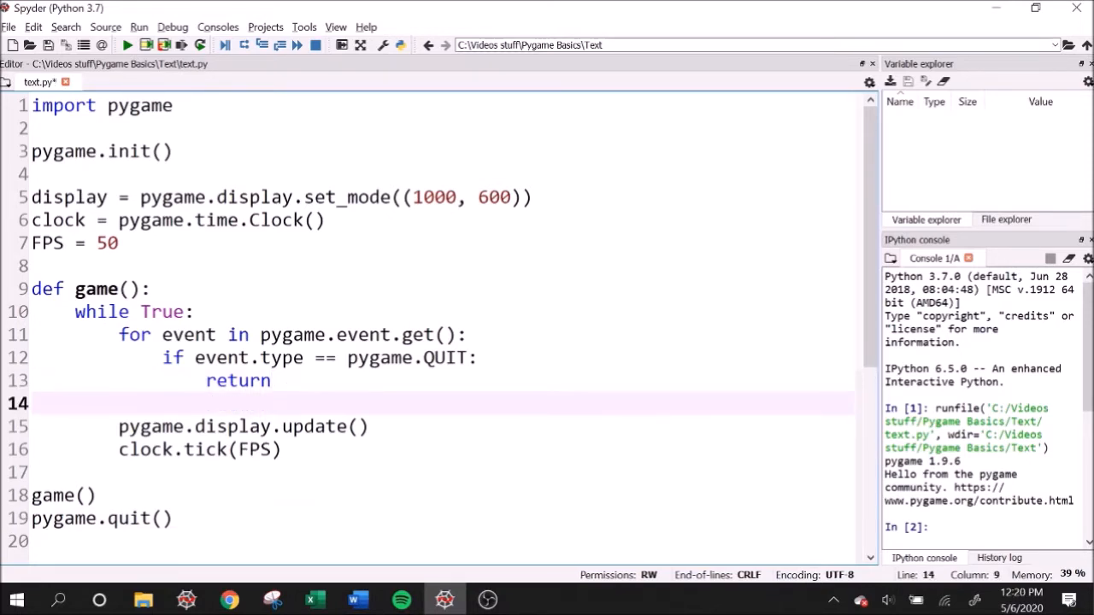
pyautogui.write('display.')
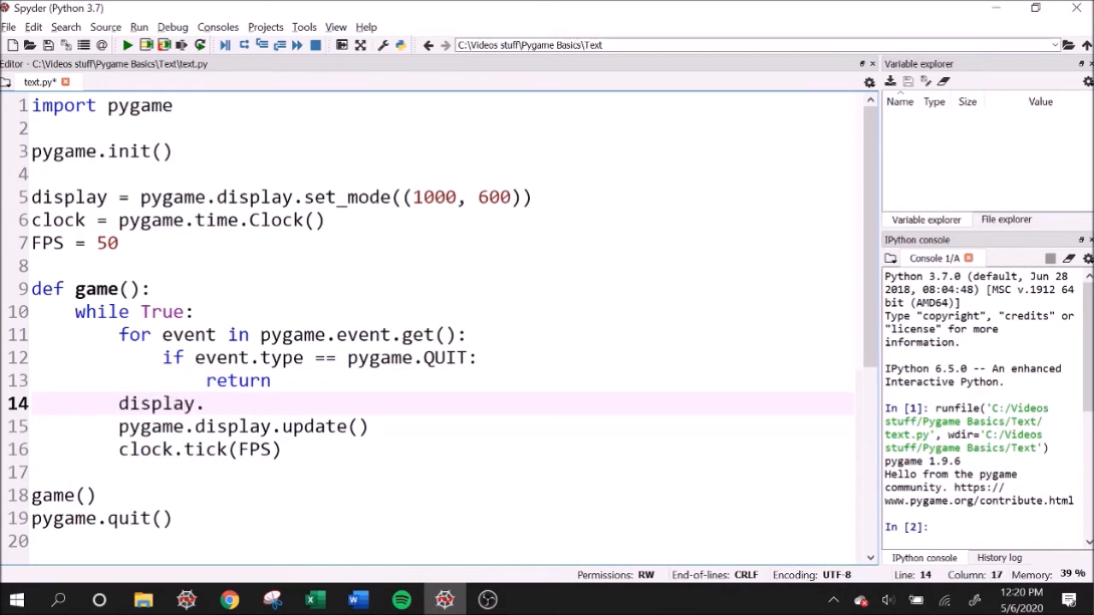
pyautogui.write('fill()')
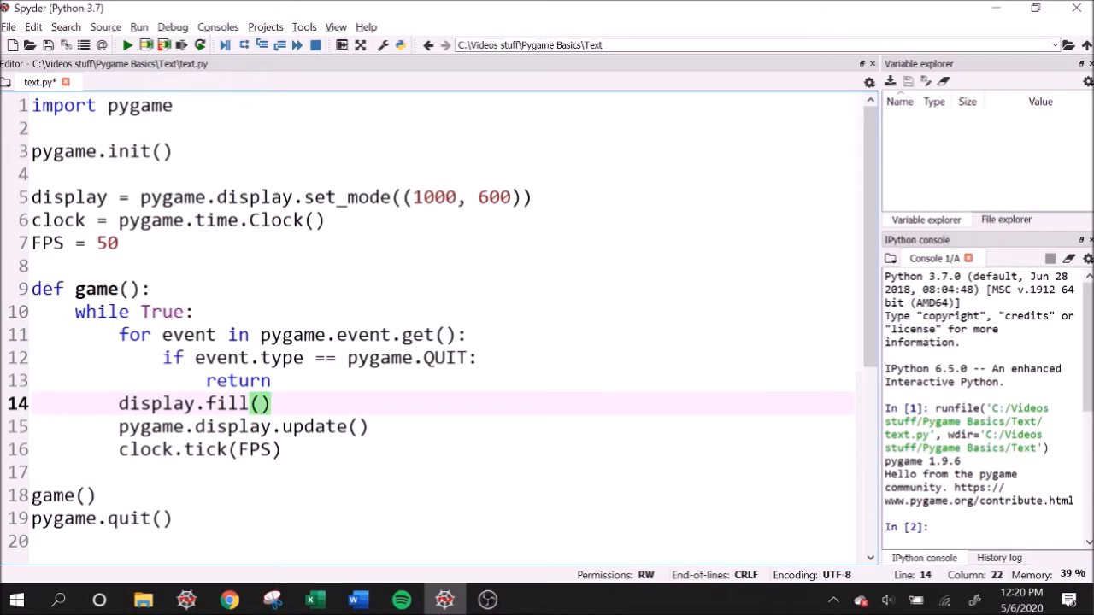
pyautogui.write('(255, 255')
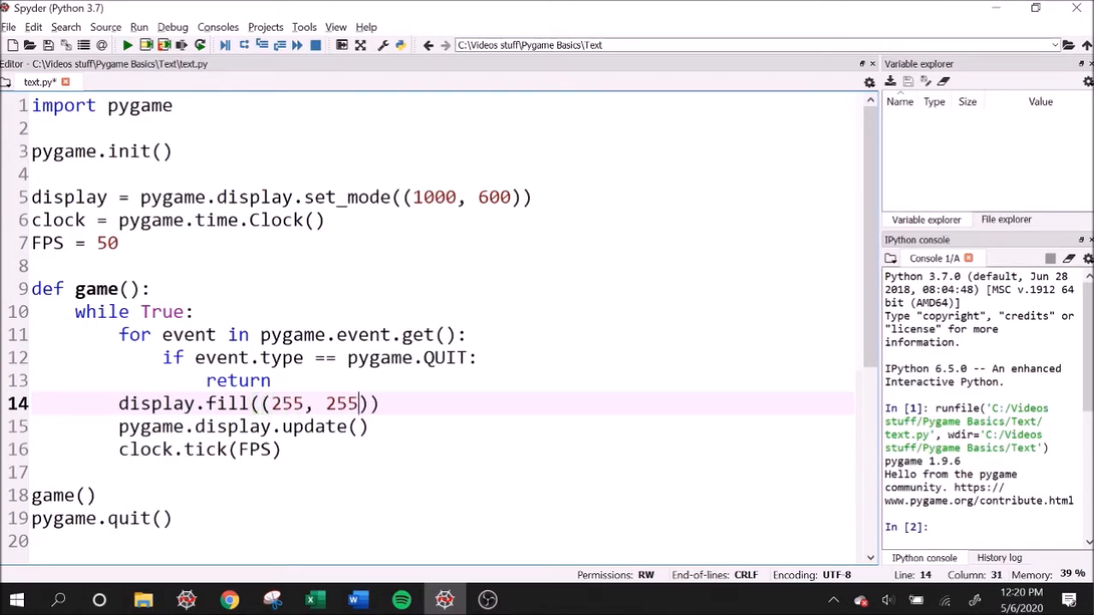
pyautogui.write(', 255')
pyautogui.write('def')
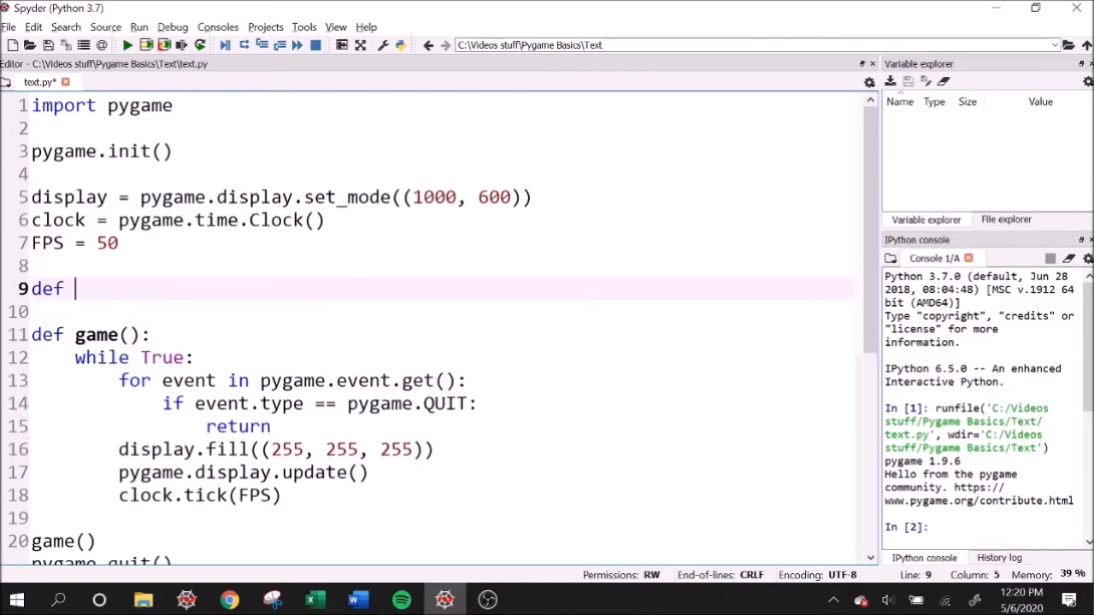
# Define print_text() with font = pygame.font.SysFont("Times New Roman", 40, True, False)
pyautogui.write('print_text():')
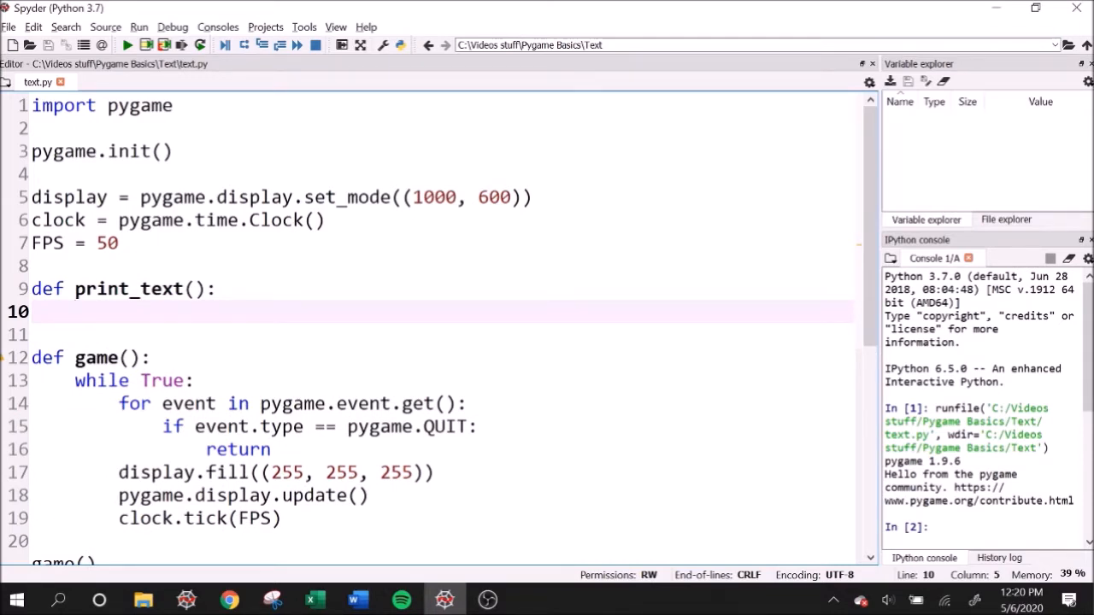
pyautogui.write('font =')
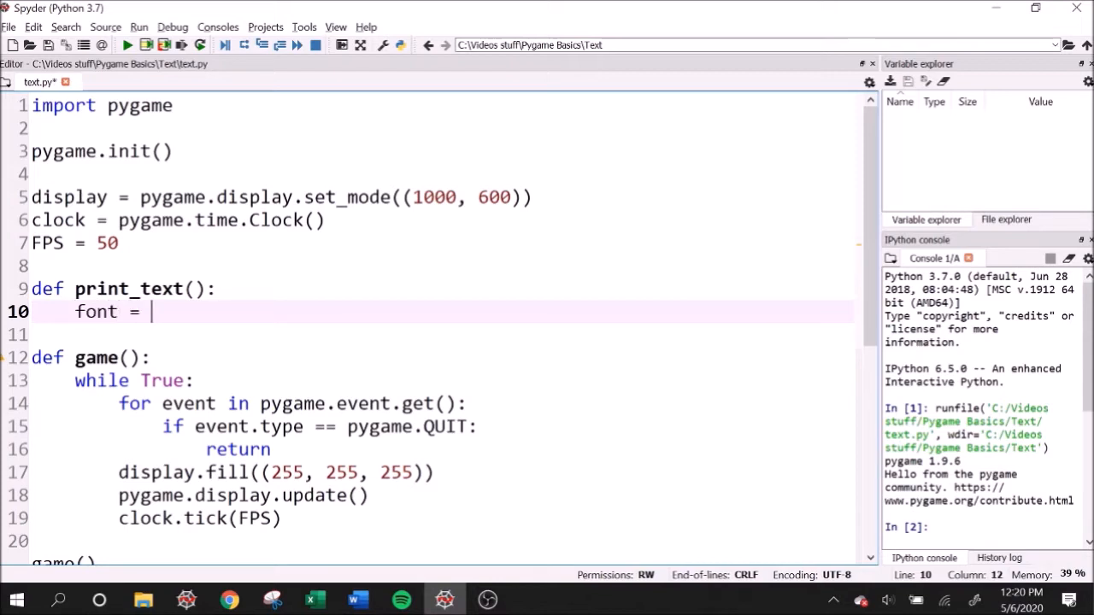
pyautogui.write('pygame.font.SysFont(')
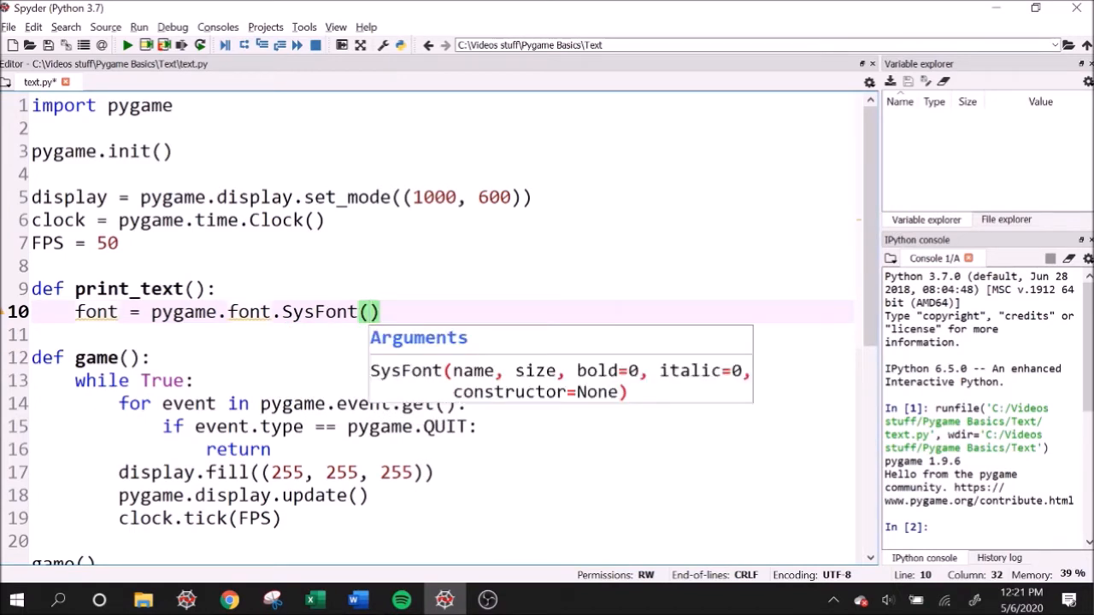
pyautogui.write('"Times New Roman",')
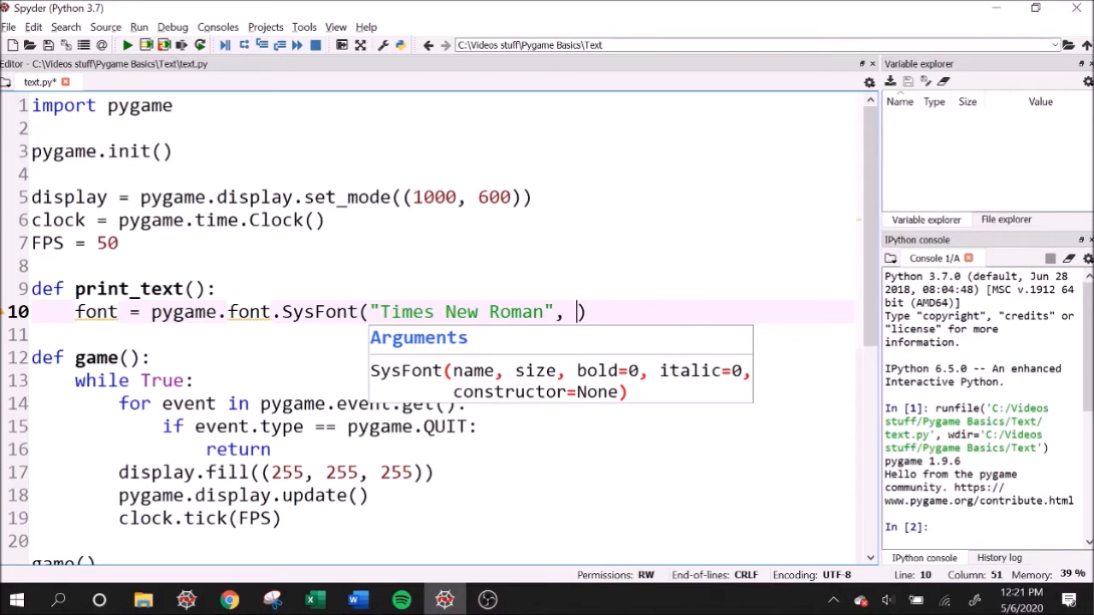
pyautogui.write('40,')
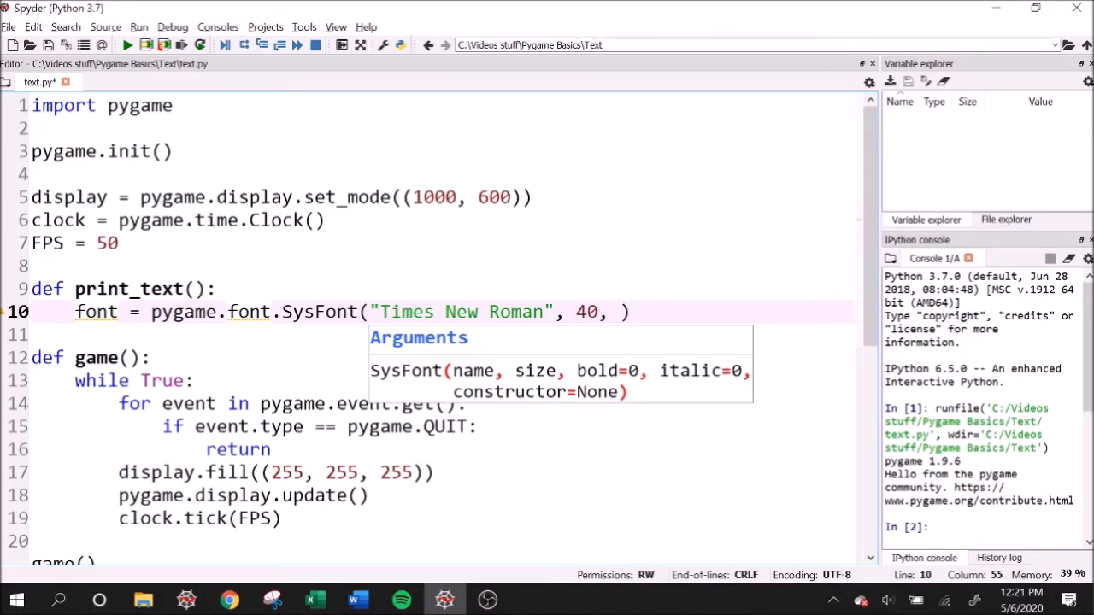
pyautogui.write('Tr')
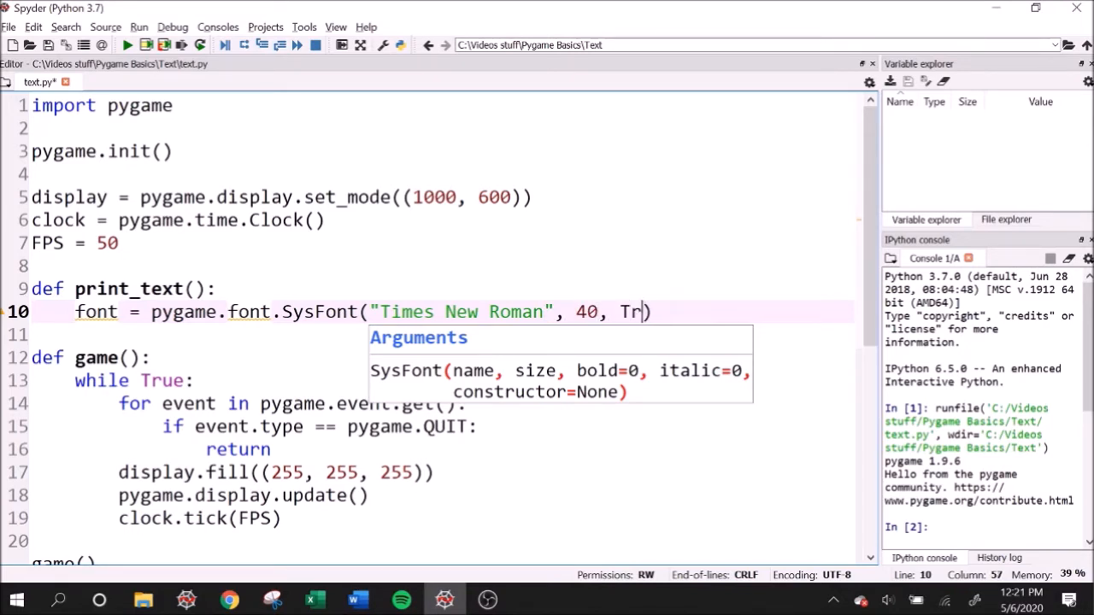
pyautogui.write('ue)')
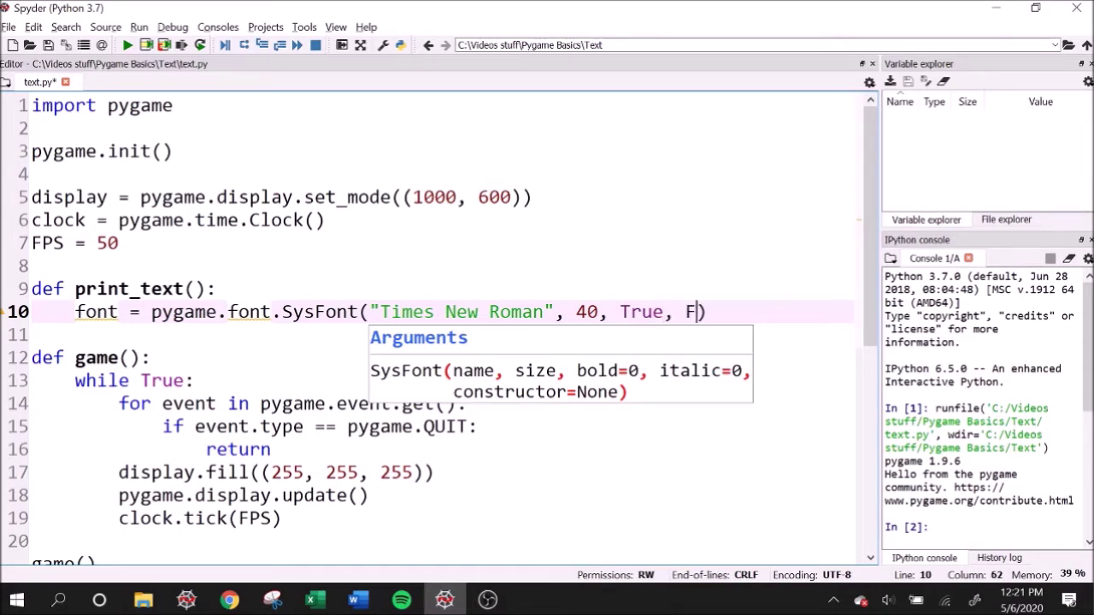
pyautogui.write('alse)')
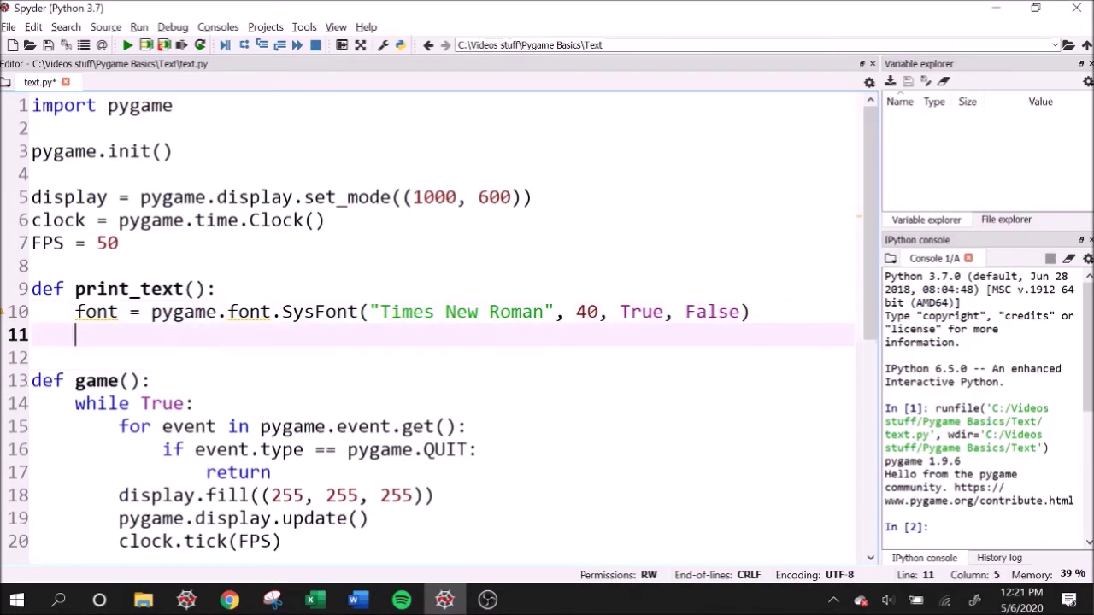
# Add surface = font.render("This is my text", True, (255, 0, 0)) to print_text
pyautogui.press('ctrl+s')
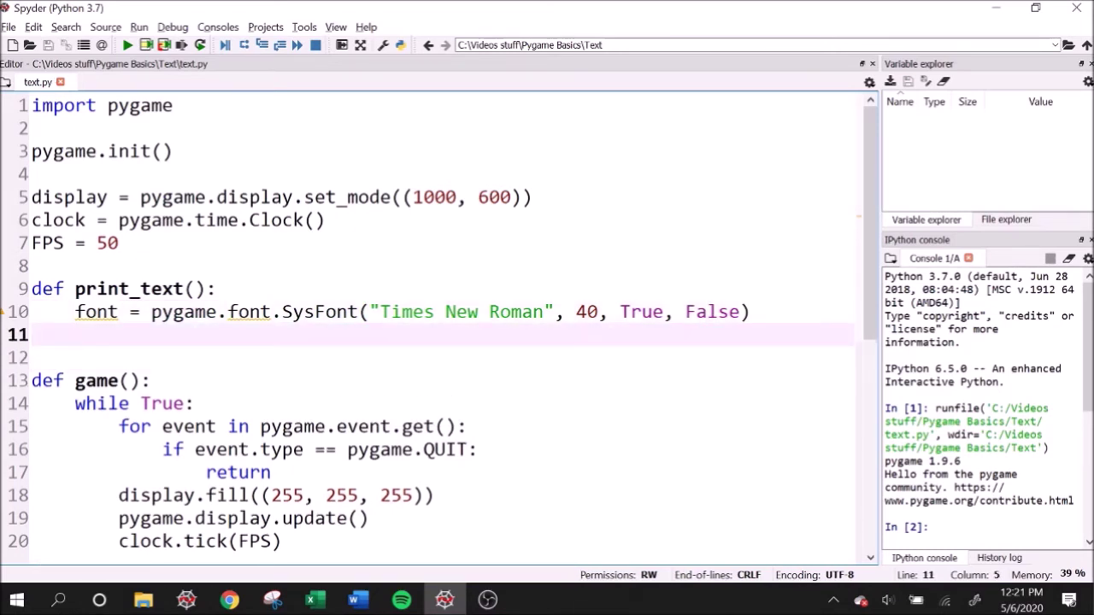
pyautogui.write('surface =')
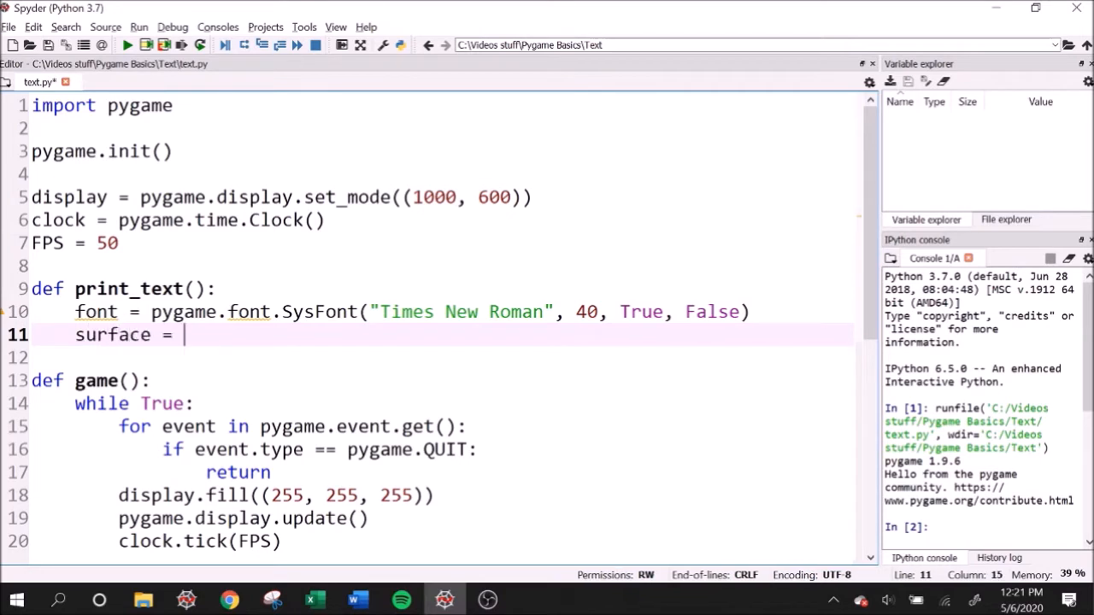
pyautogui.write('font')
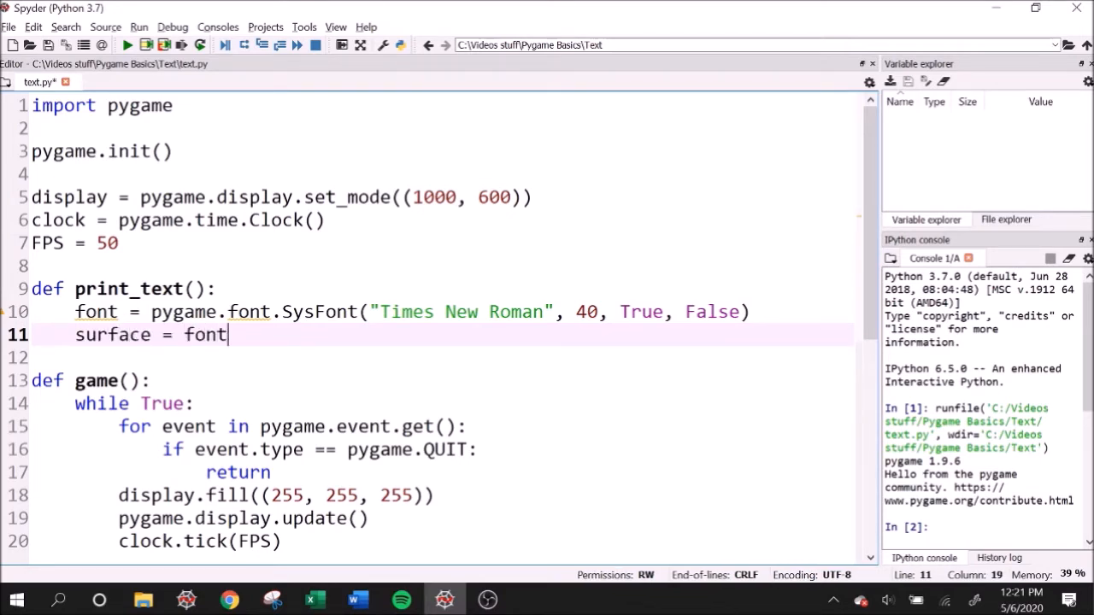
pyautogui.write('.render()')
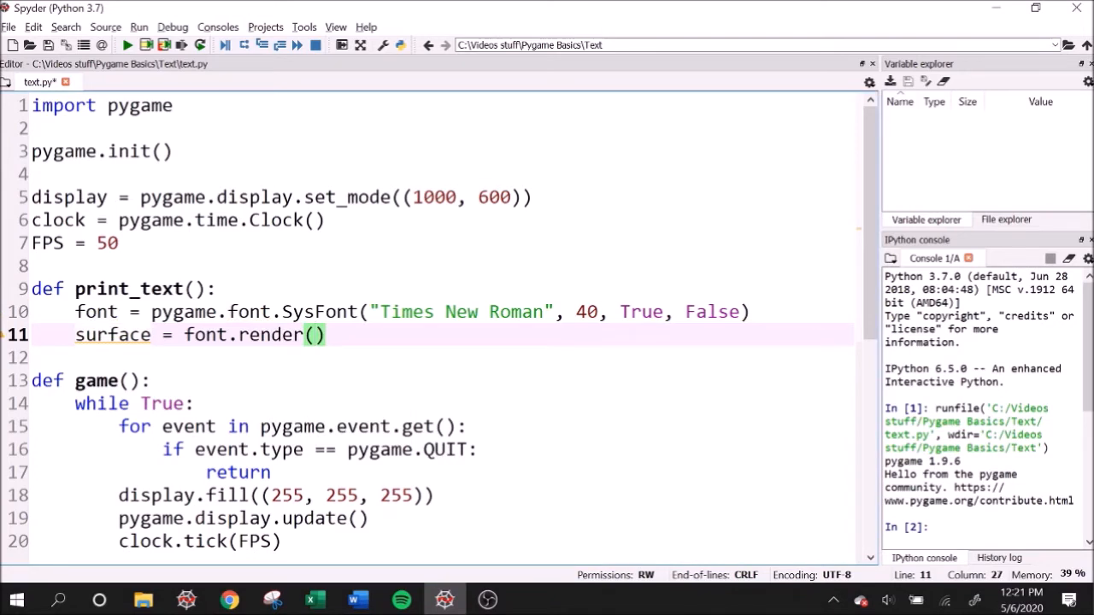
pyautogui.write('""')
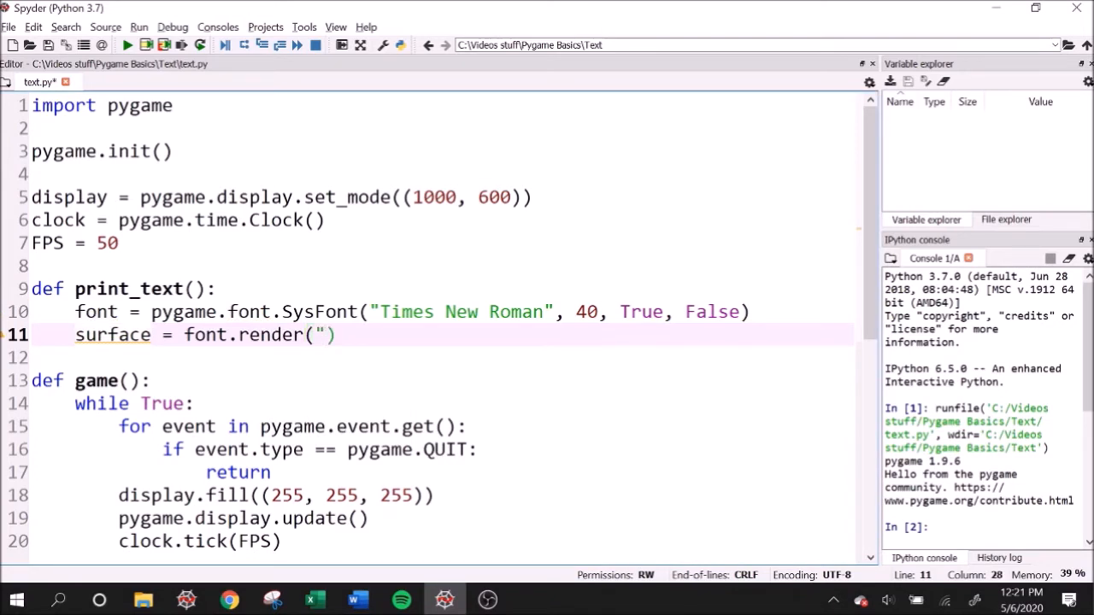
pyautogui.write('Thi')
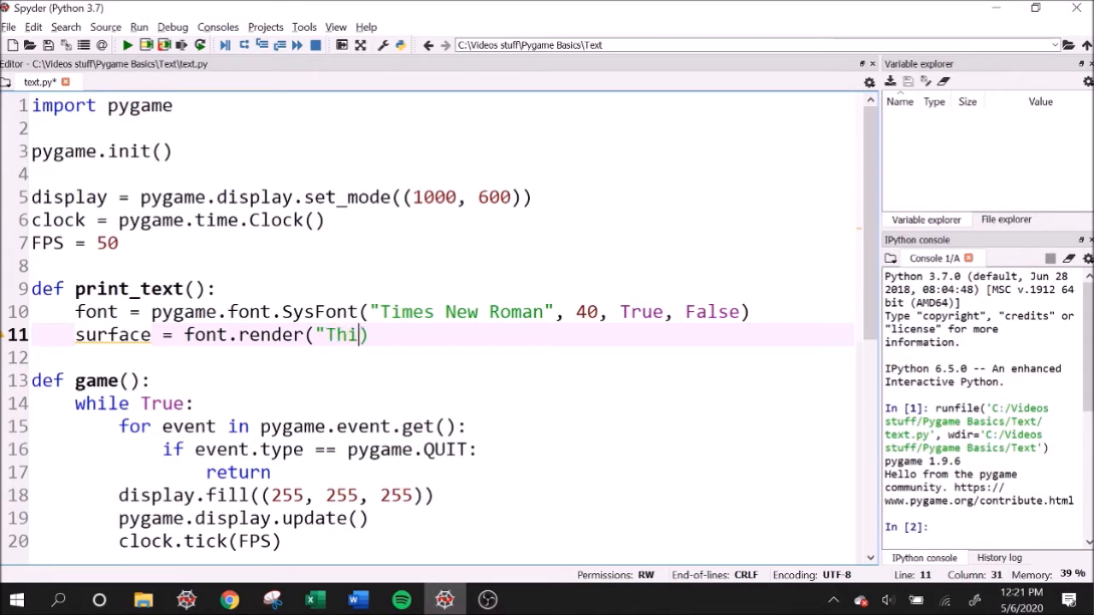
pyautogui.write('s is my text",')
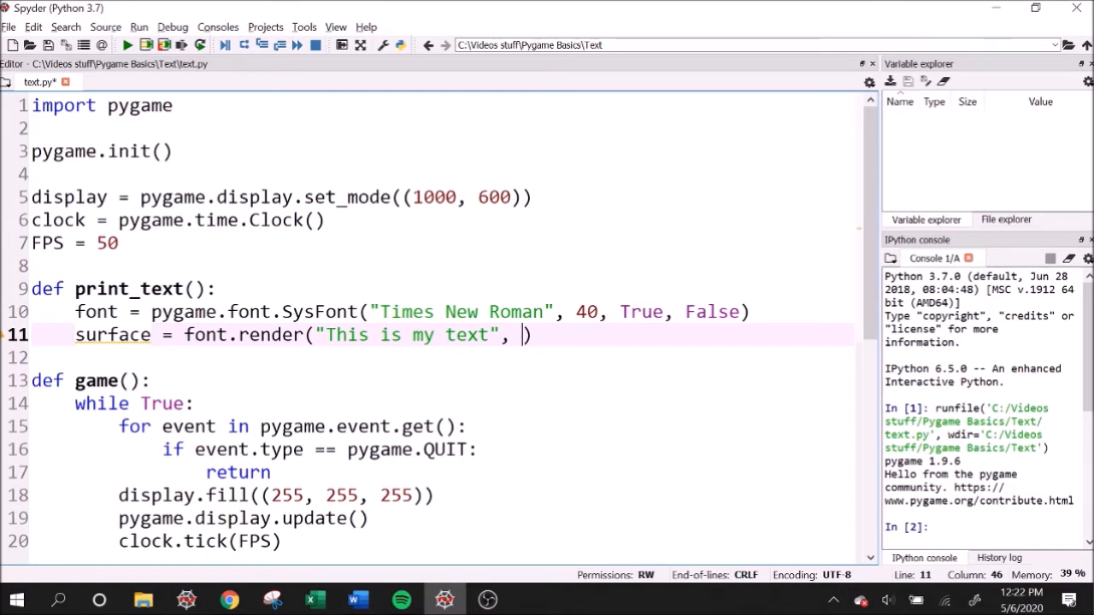
pyautogui.write('True,')
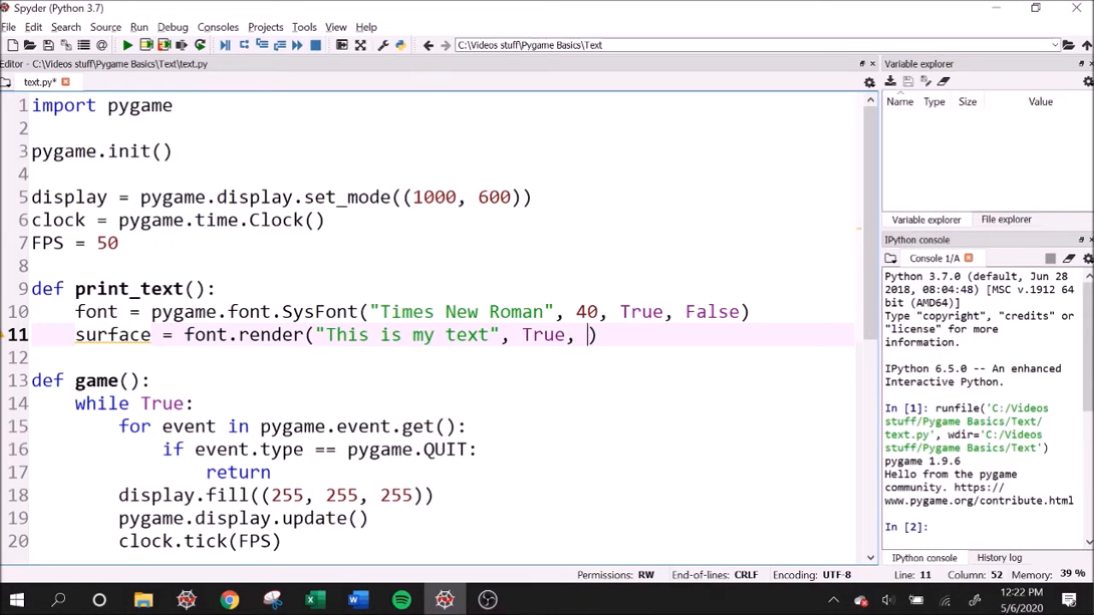
pyautogui.write('()')
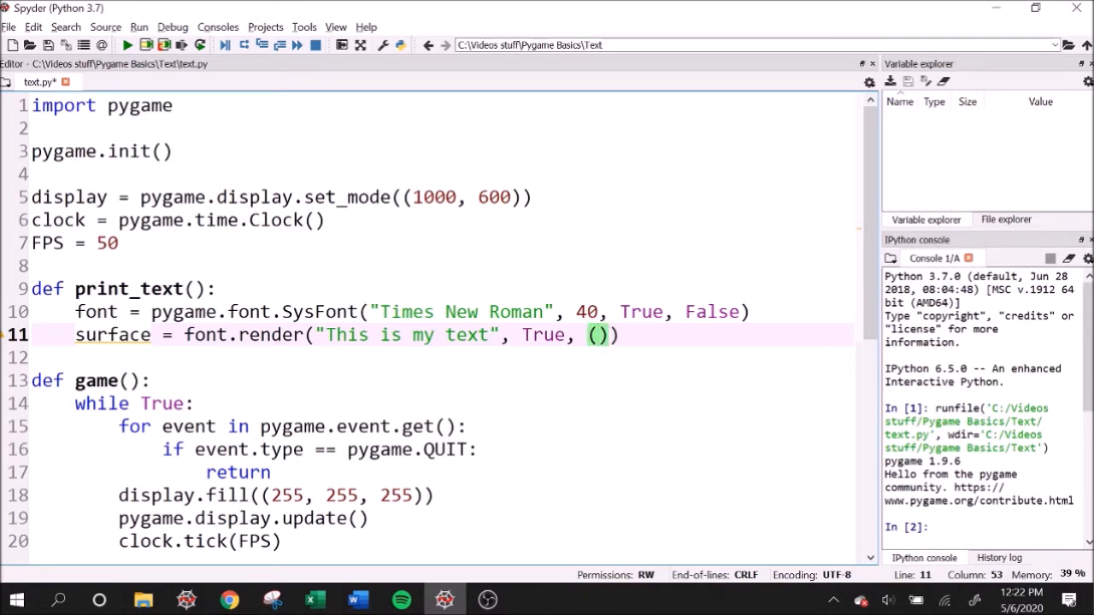
pyautogui.write('255, 0, 0')
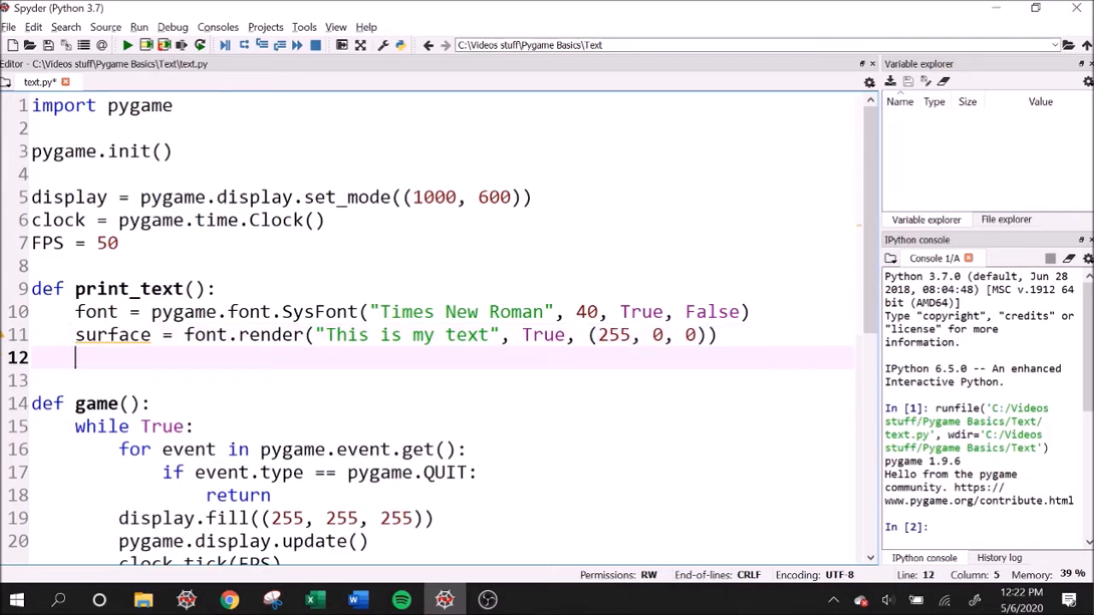
# Add display.blit(surface, (200, 200)) so print_text draws the surface at (200, 200)
pyautogui.write('display')
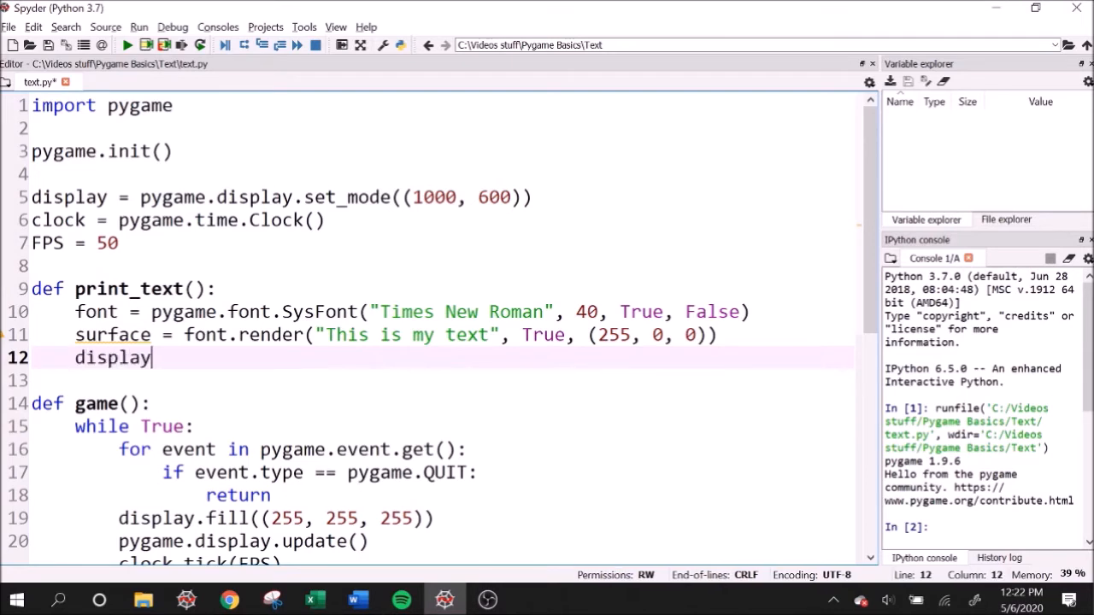
pyautogui.write('.bli')
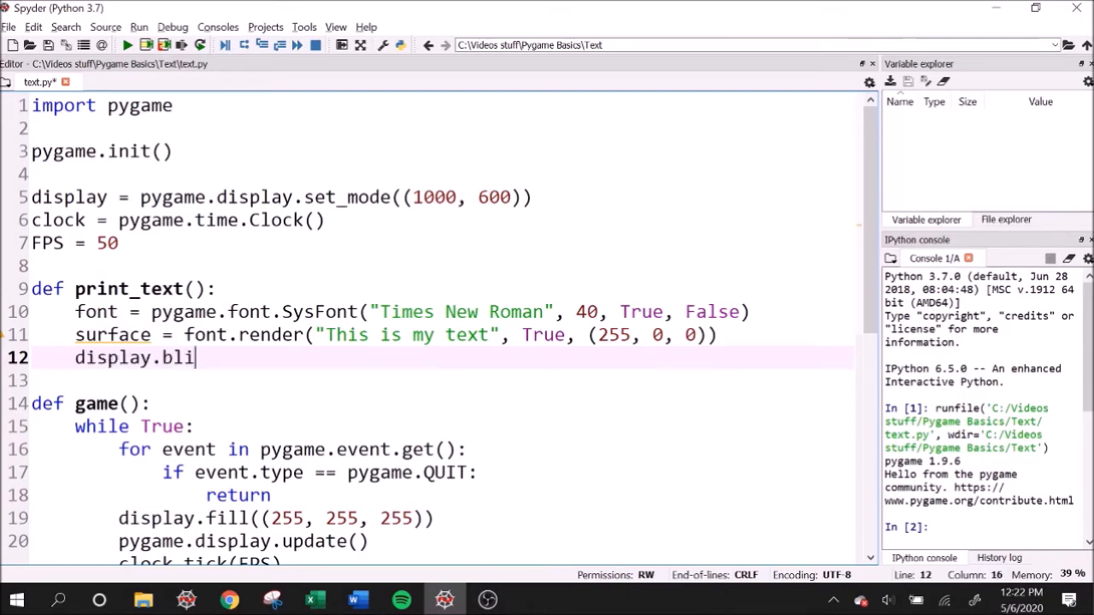
pyautogui.write('t()')
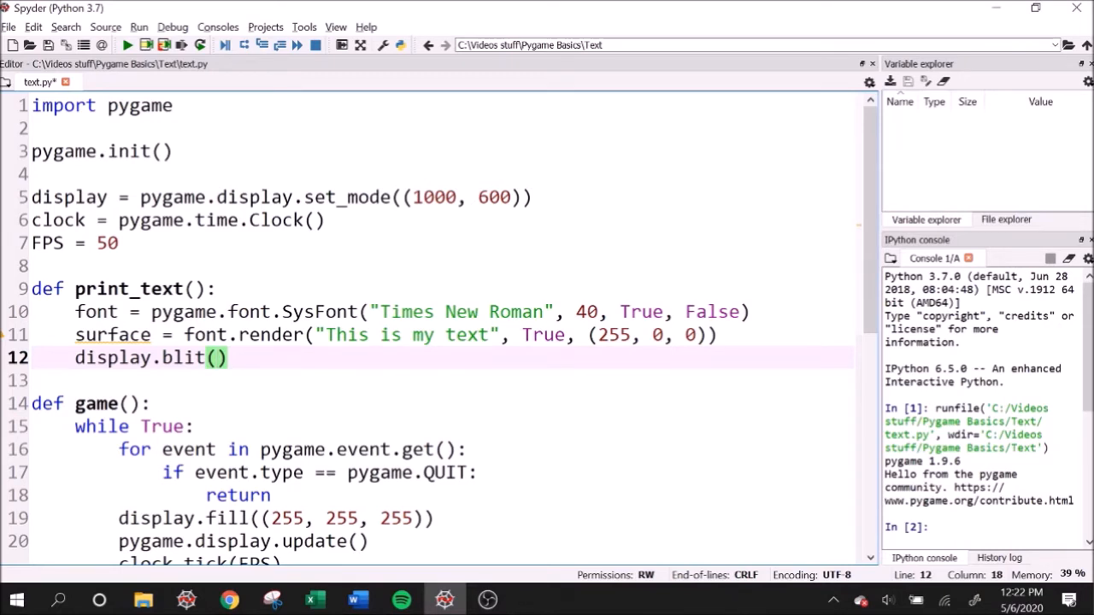
pyautogui.write('surface')
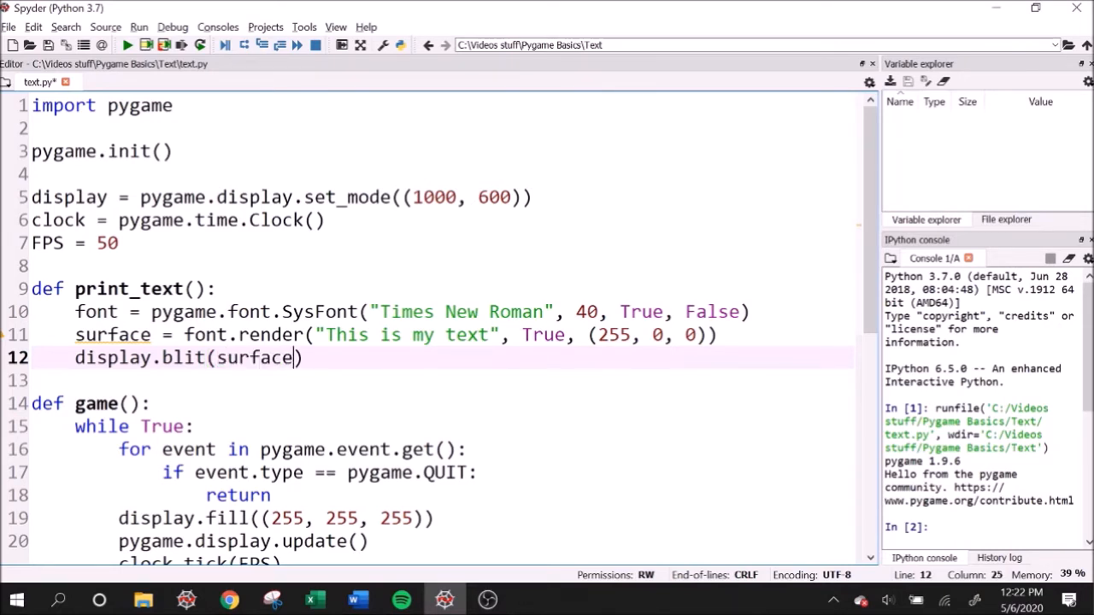
pyautogui.write(',')
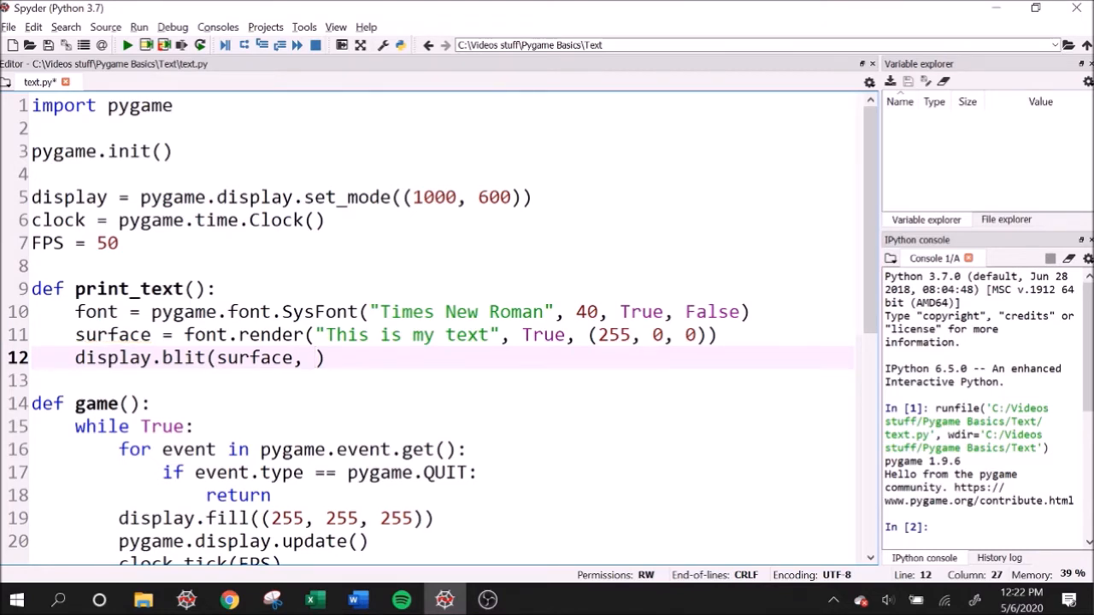
pyautogui.write('(200, 200)')
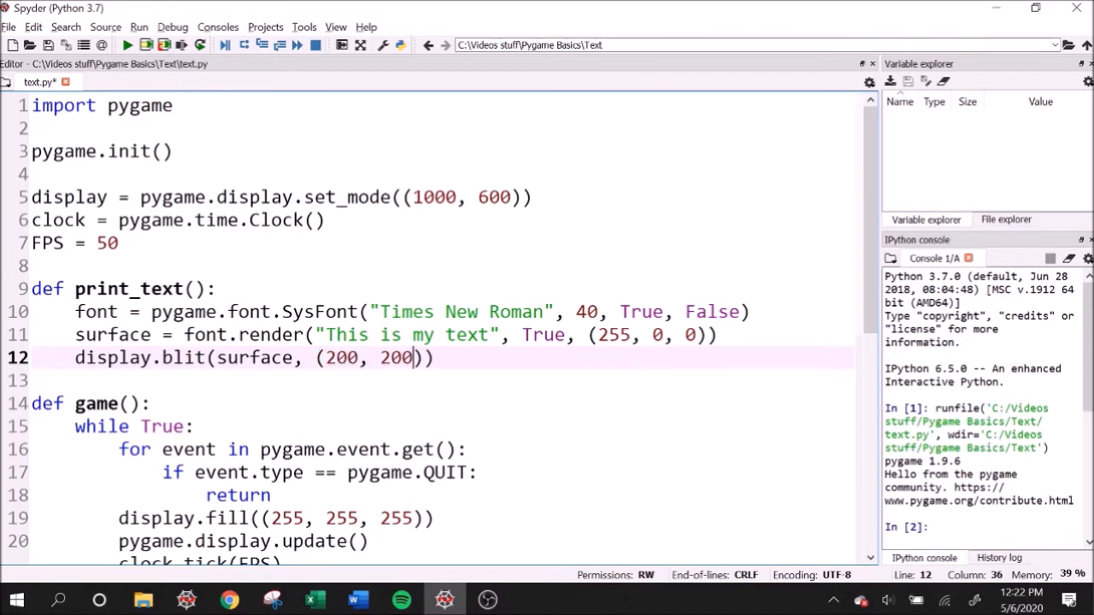
pyautogui.scroll(-3)
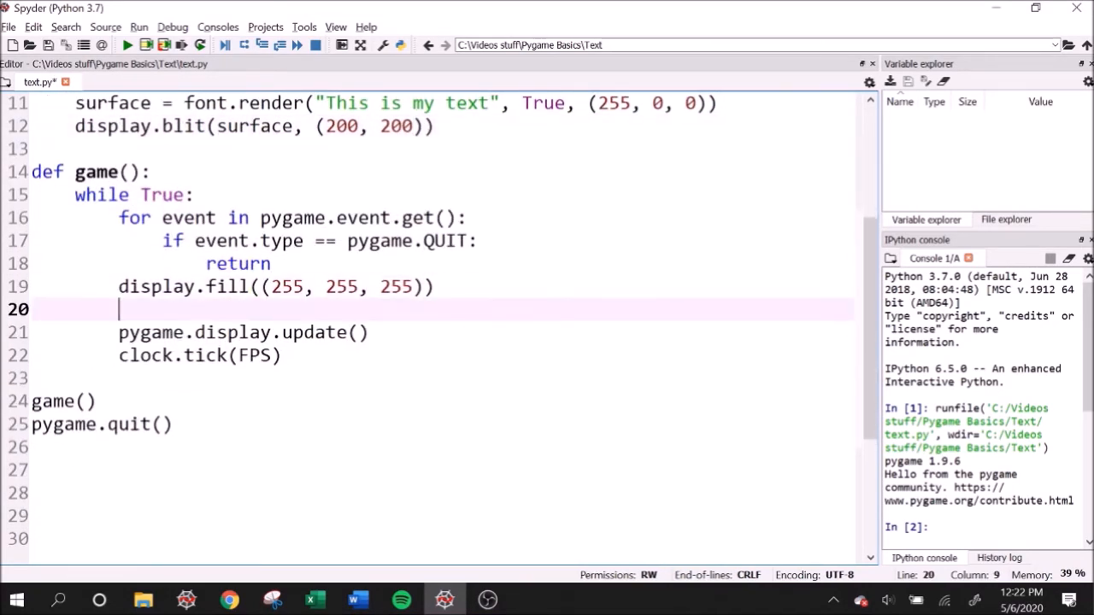
# Call print_text() in the game loop and run the script to see the red text
pyautogui.write('print_text')
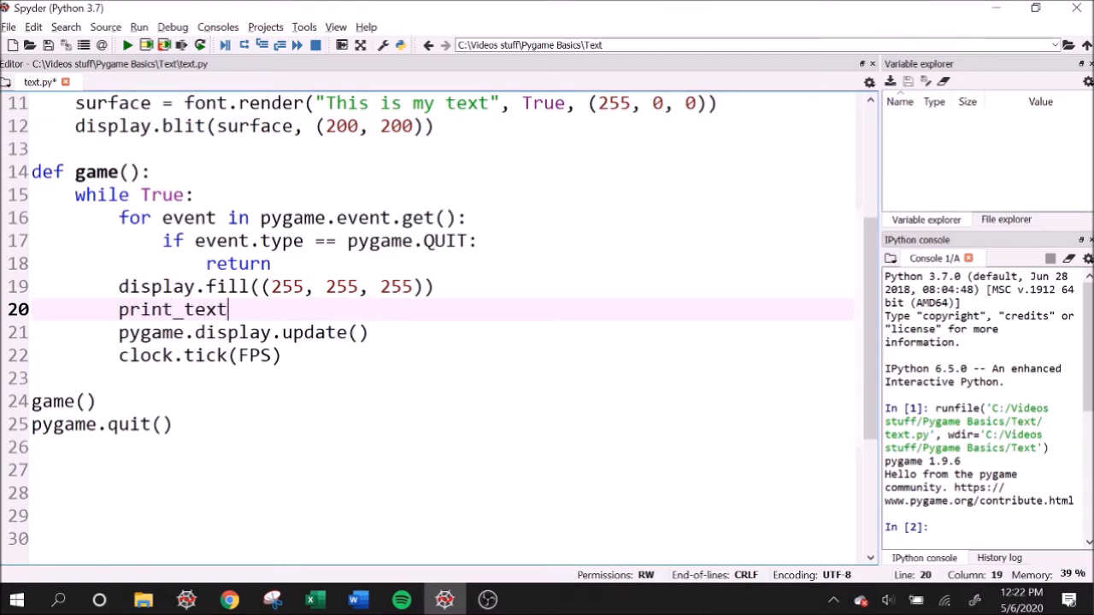
pyautogui.write('()')
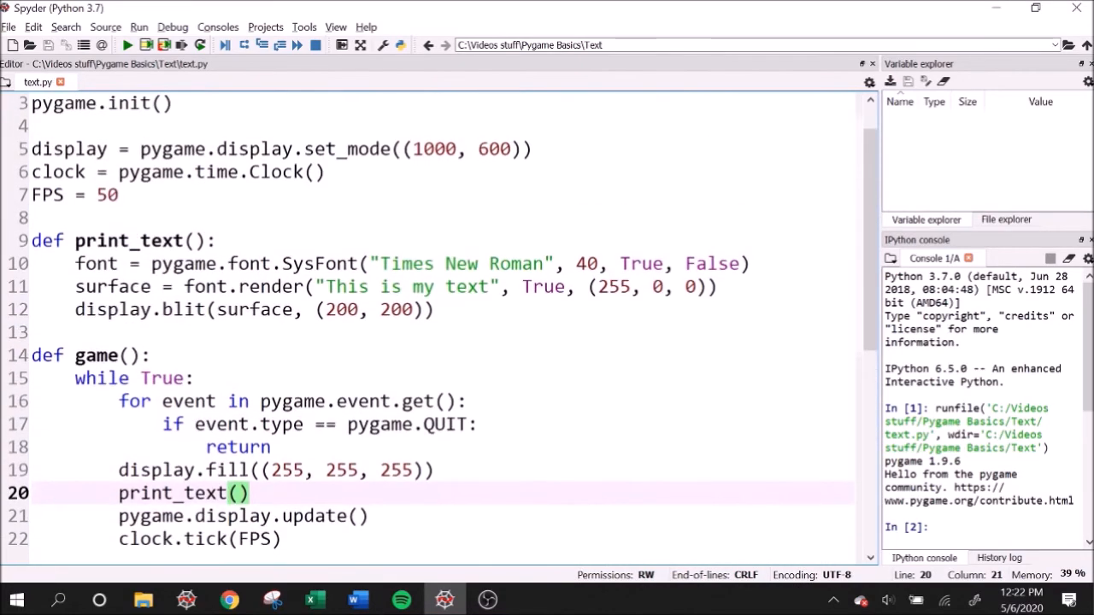
pyautogui.click(127, 44)
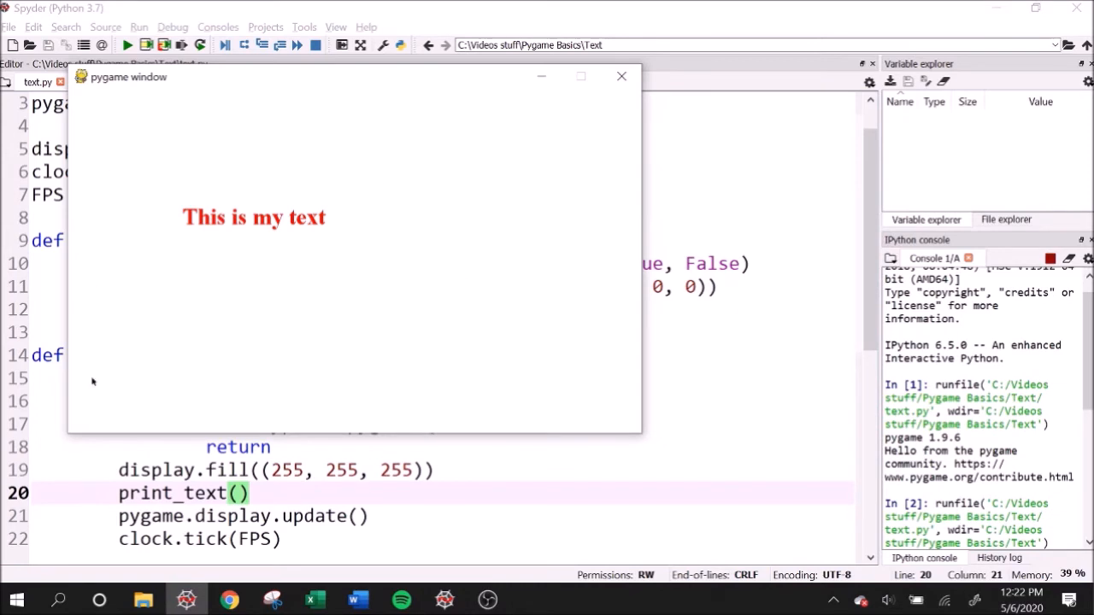
pyautogui.moveTo(436, 258)
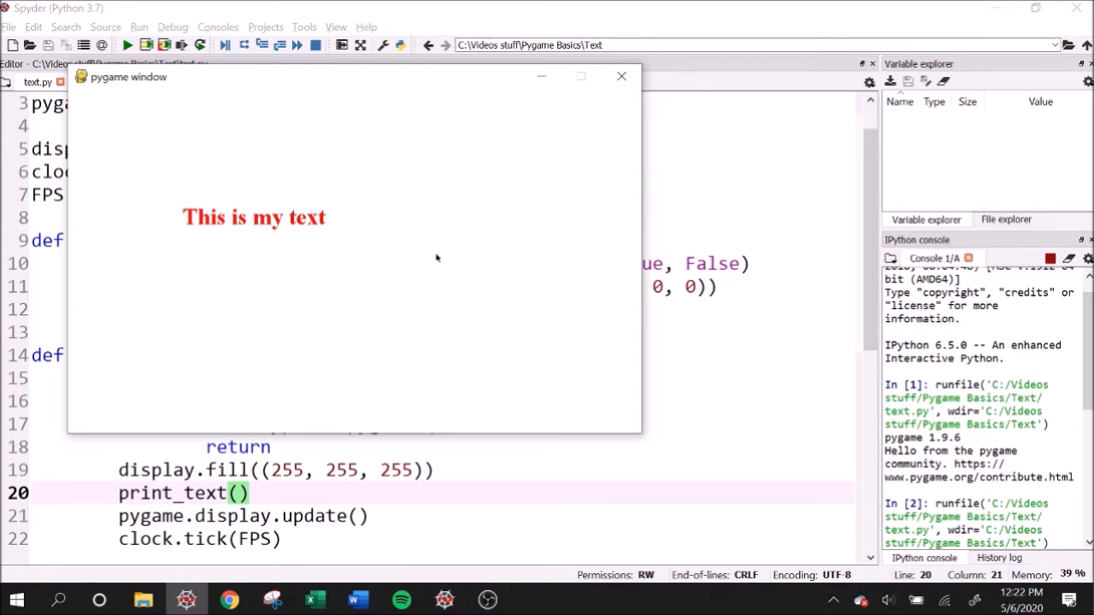
pyautogui.click(622, 75)
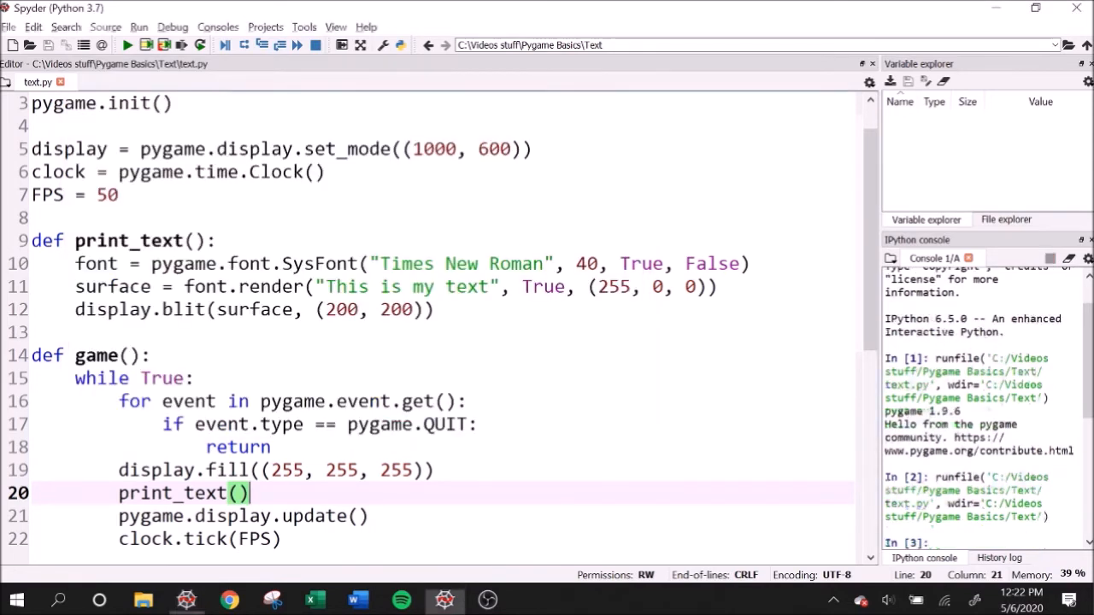
# Give print_text a text parameter used in font.render, call it with "Hello" and "Goodbye", and run
pyautogui.click(197, 239)
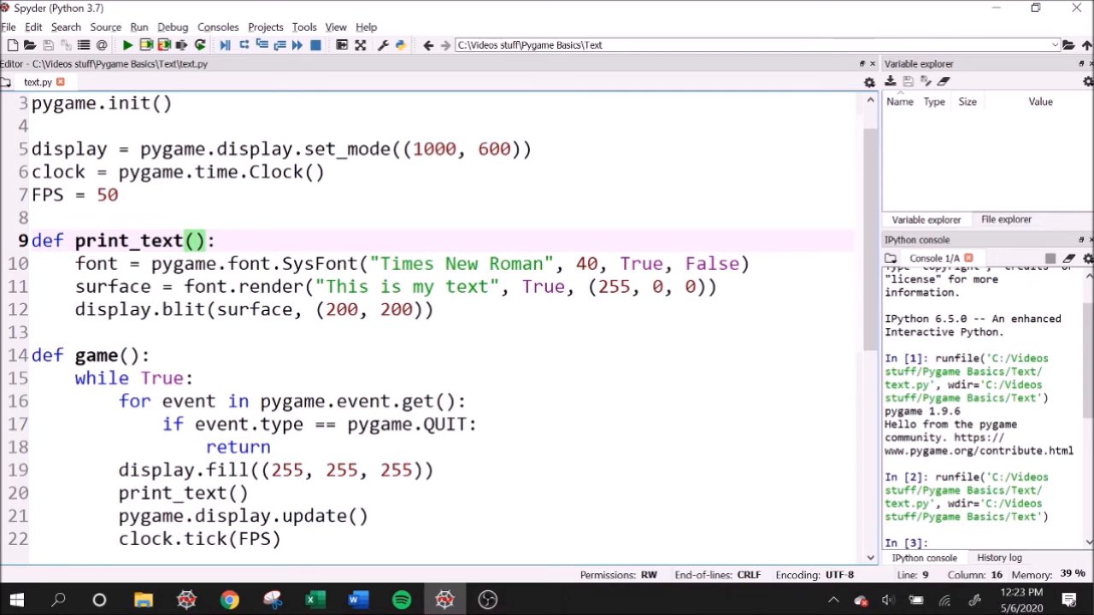
pyautogui.write('t')
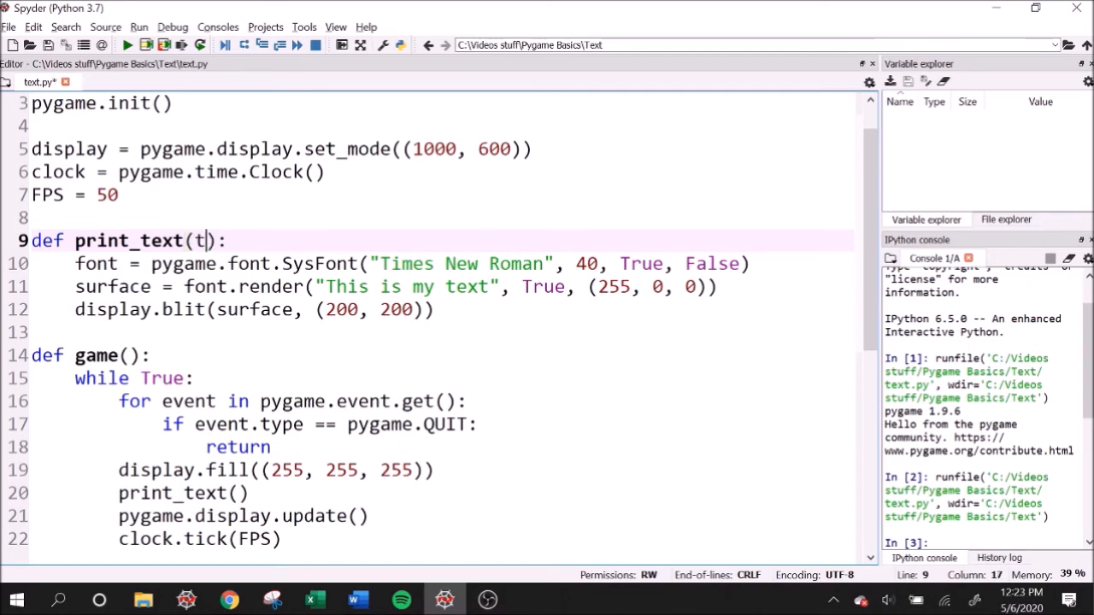
pyautogui.write('ext')
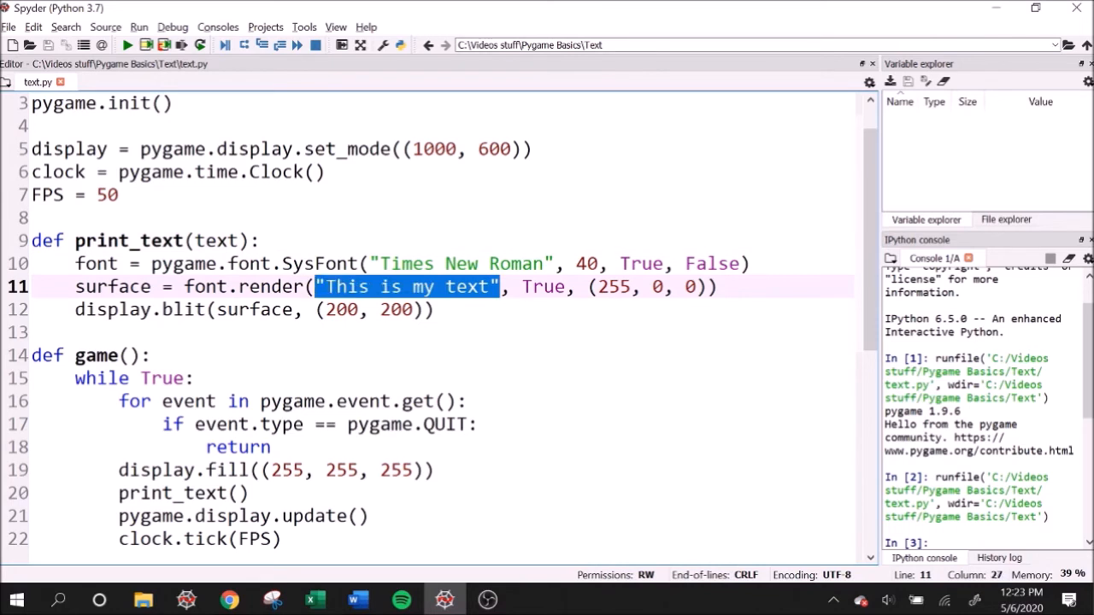
pyautogui.write('text')
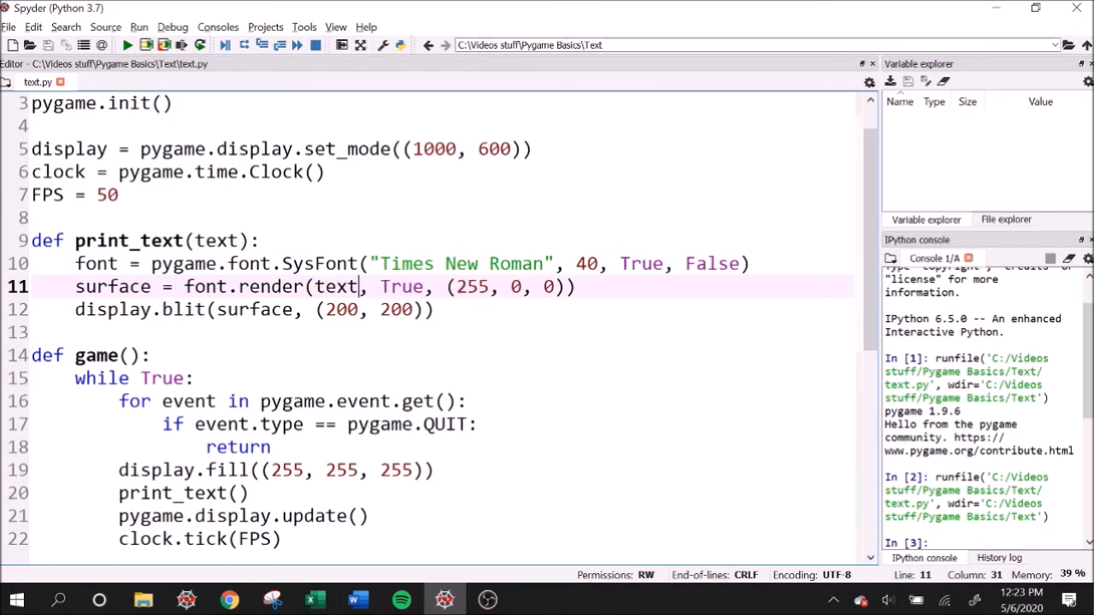
pyautogui.write('"Hello')
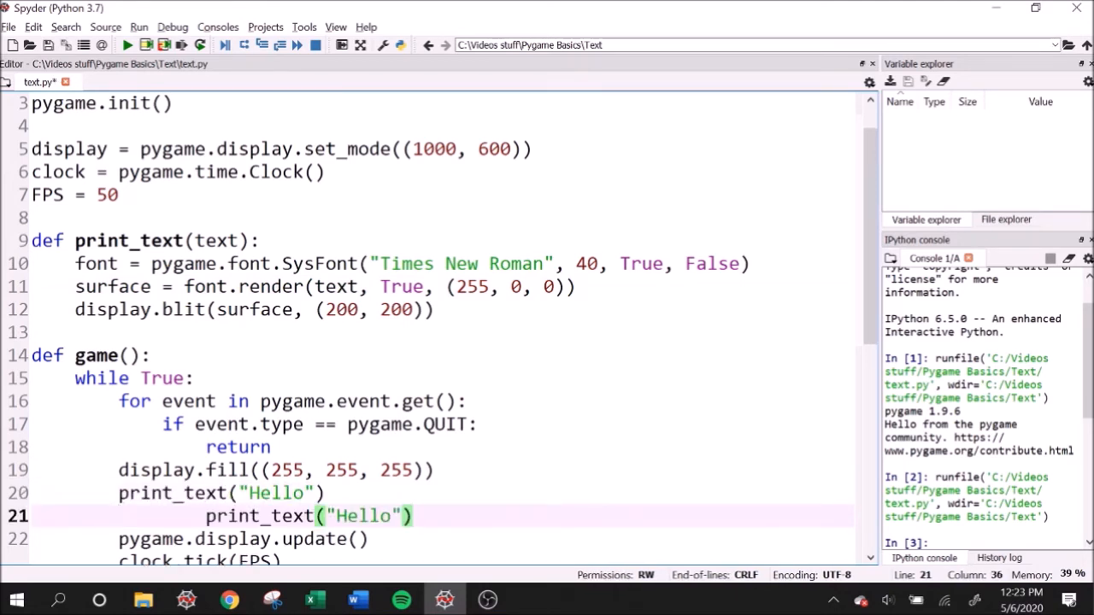
pyautogui.doubleClick(277, 516)
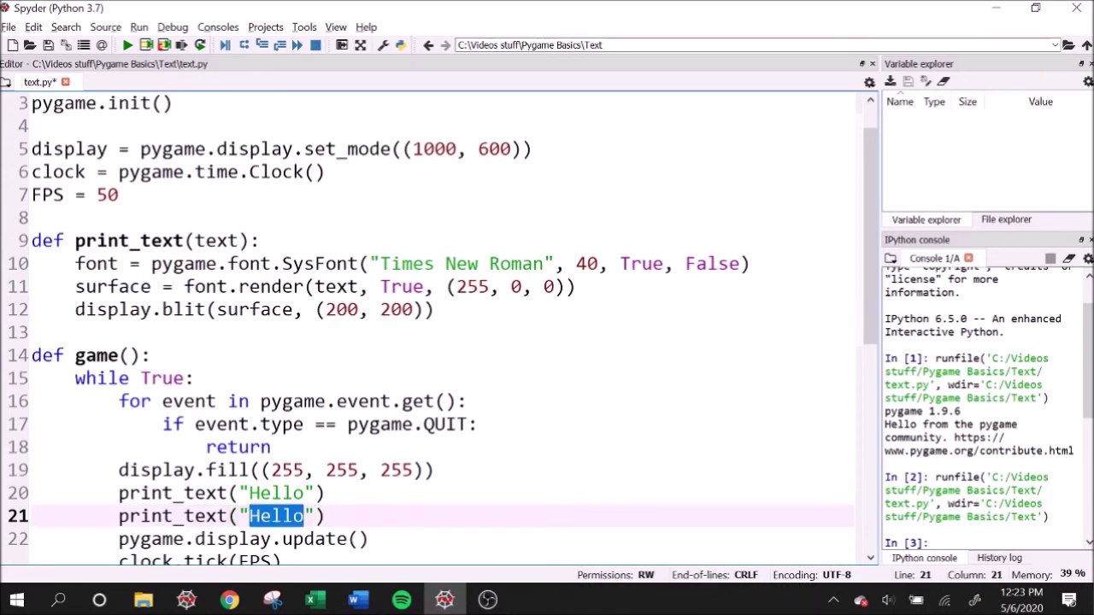
pyautogui.click(126, 44)
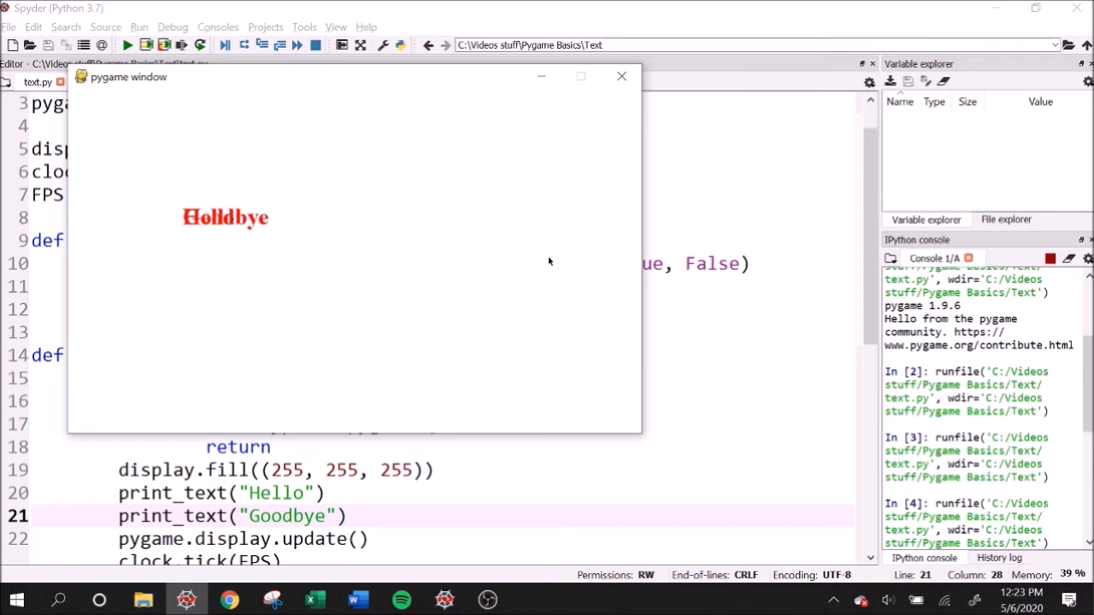
pyautogui.moveTo(620, 75)
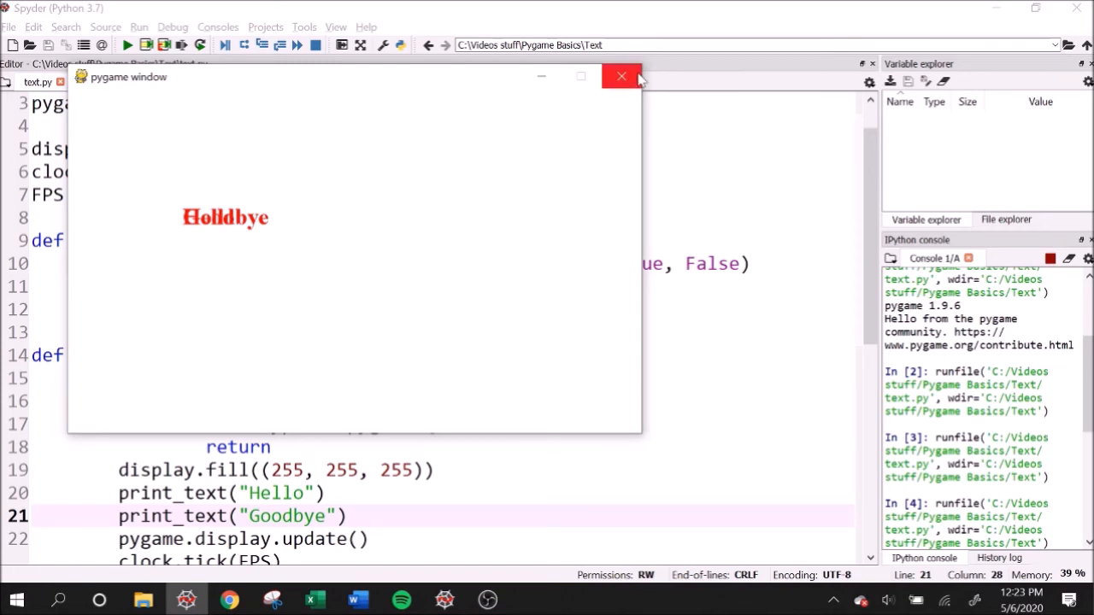
# Add a position parameter used in display.blit, pass (100, 100) and (300, 300), and run to verify
pyautogui.click(621, 75)
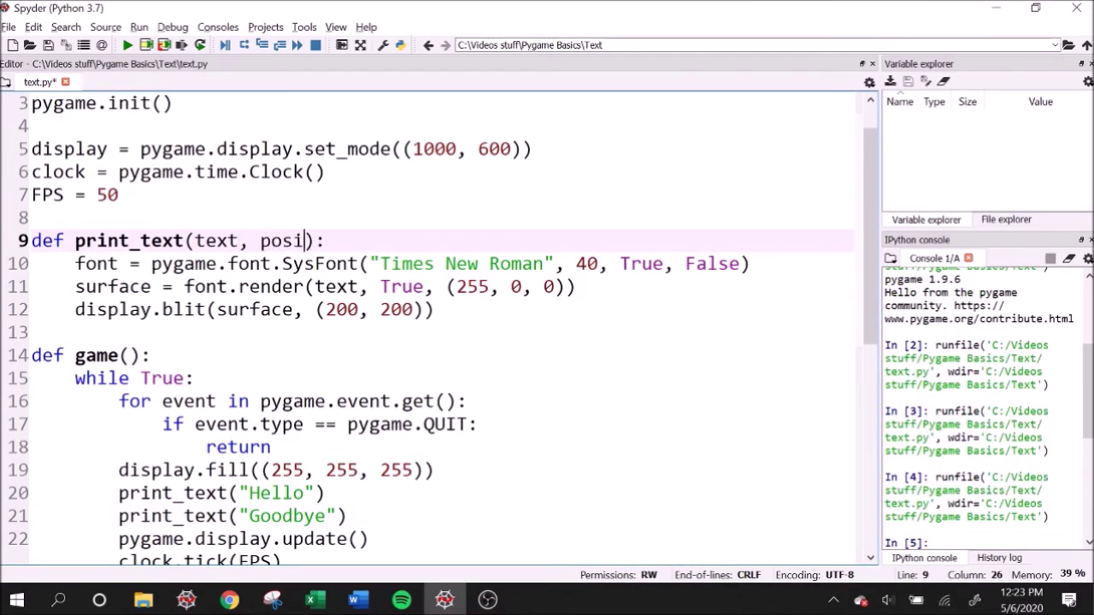
pyautogui.write('tion')
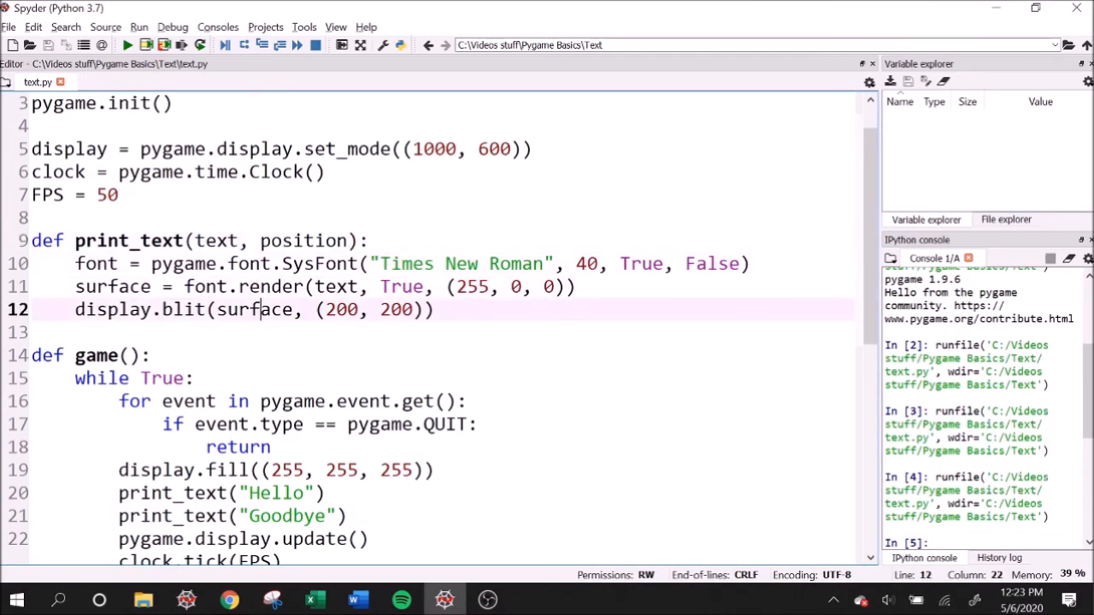
pyautogui.write('position')
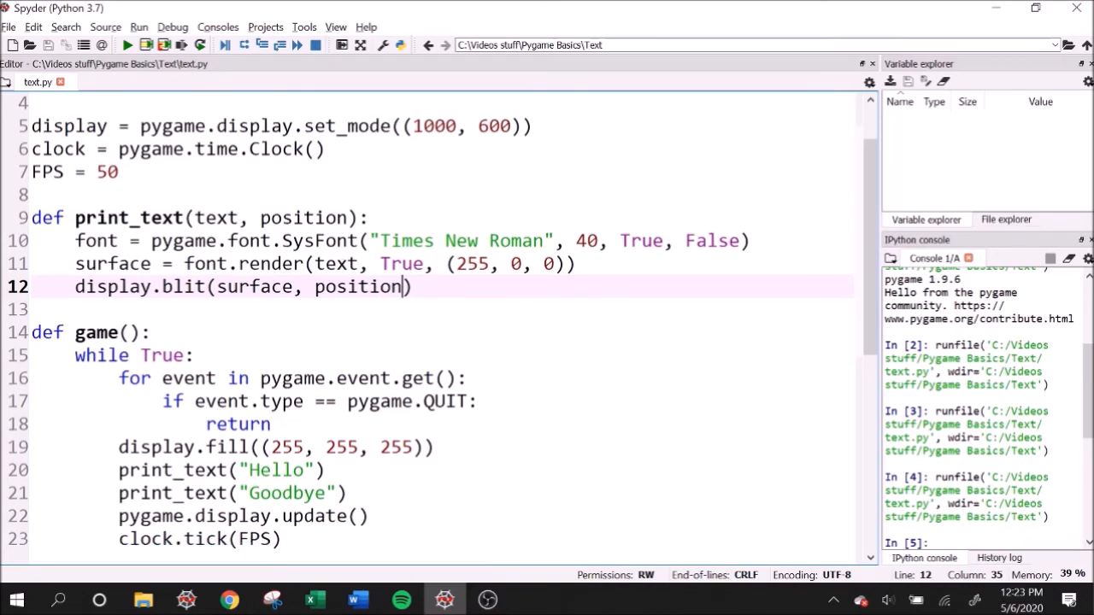
pyautogui.write(', (100, 100')
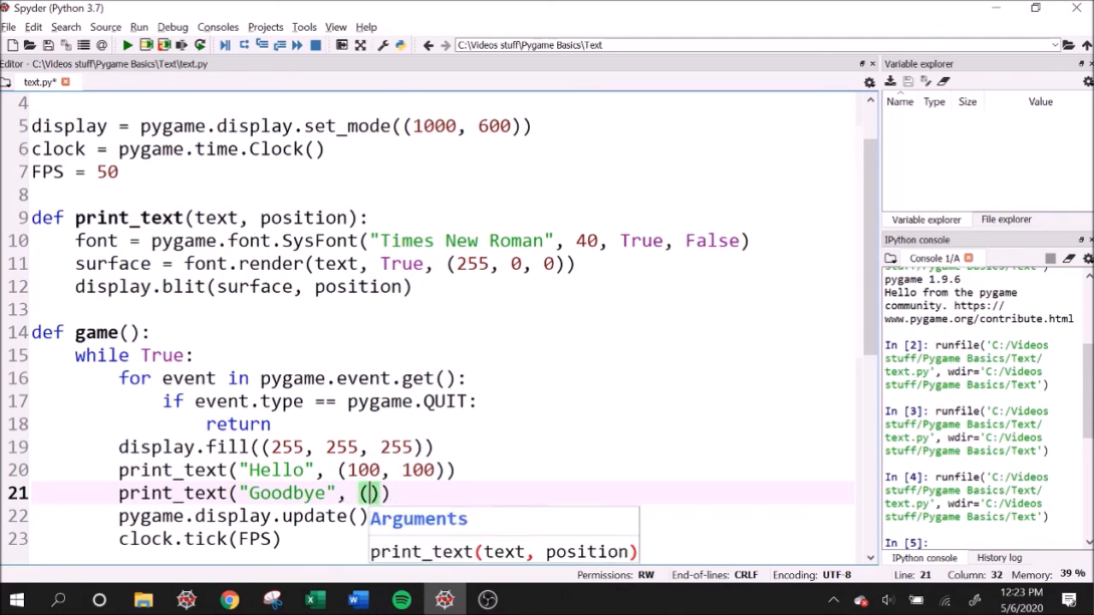
pyautogui.write('300, 300')
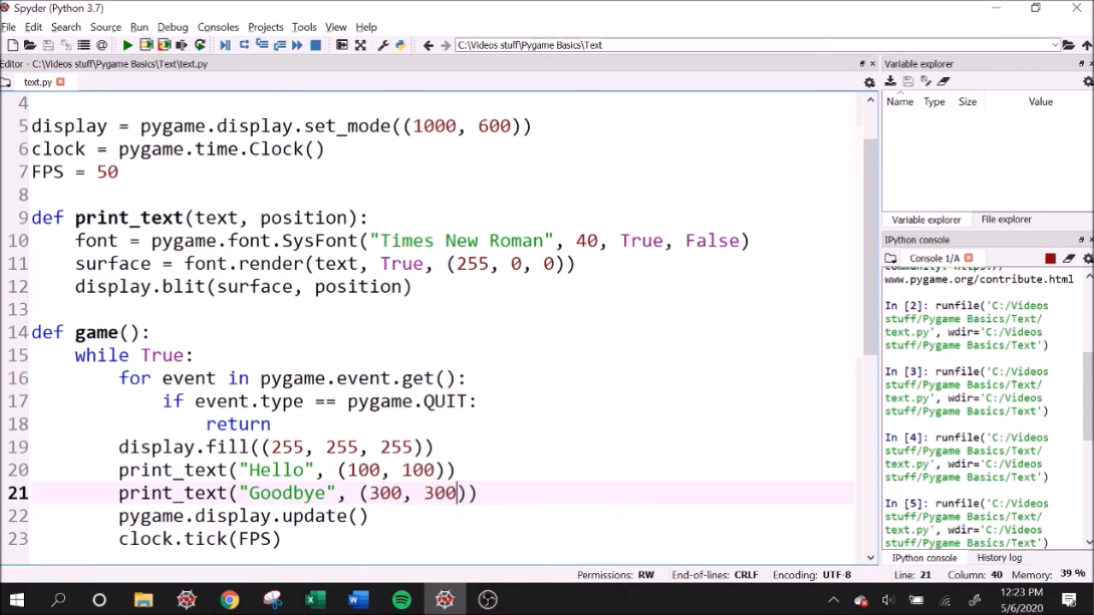
pyautogui.click(127, 45)
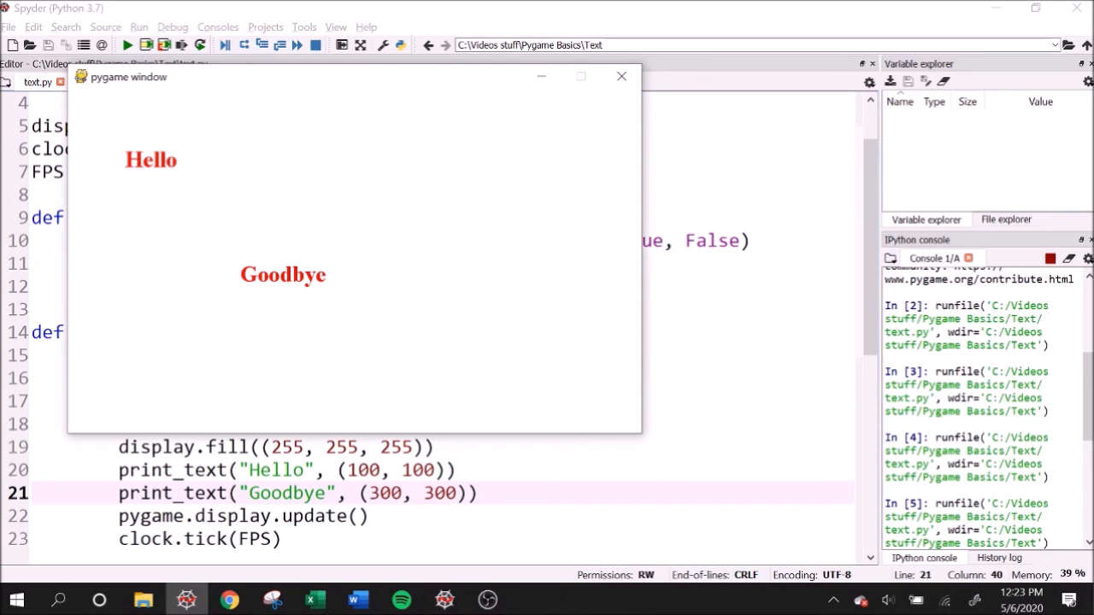
pyautogui.click(620, 76)
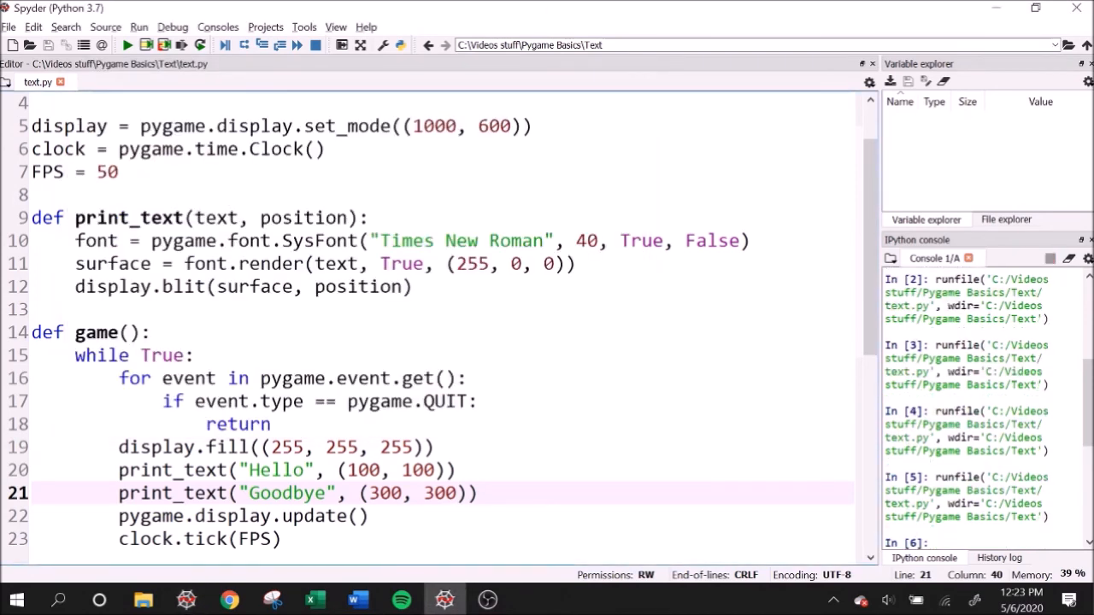
# Add a font_size parameter replacing 40 in SysFont, pass 30 and 50, and run to check the sizes
pyautogui.click(335, 219)
pyautogui.write(', ')
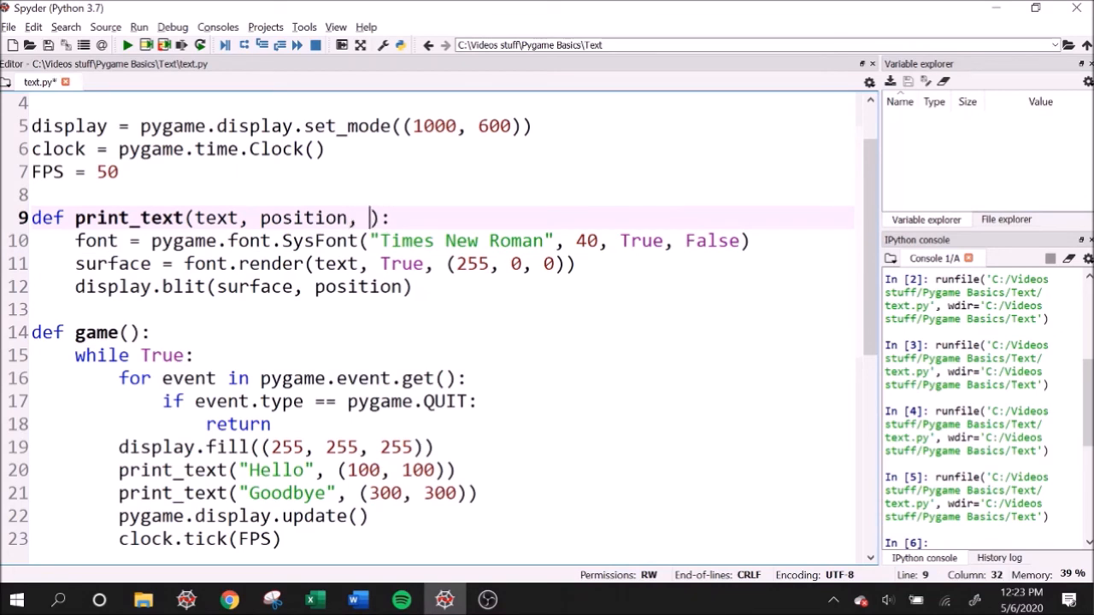
pyautogui.write('font')
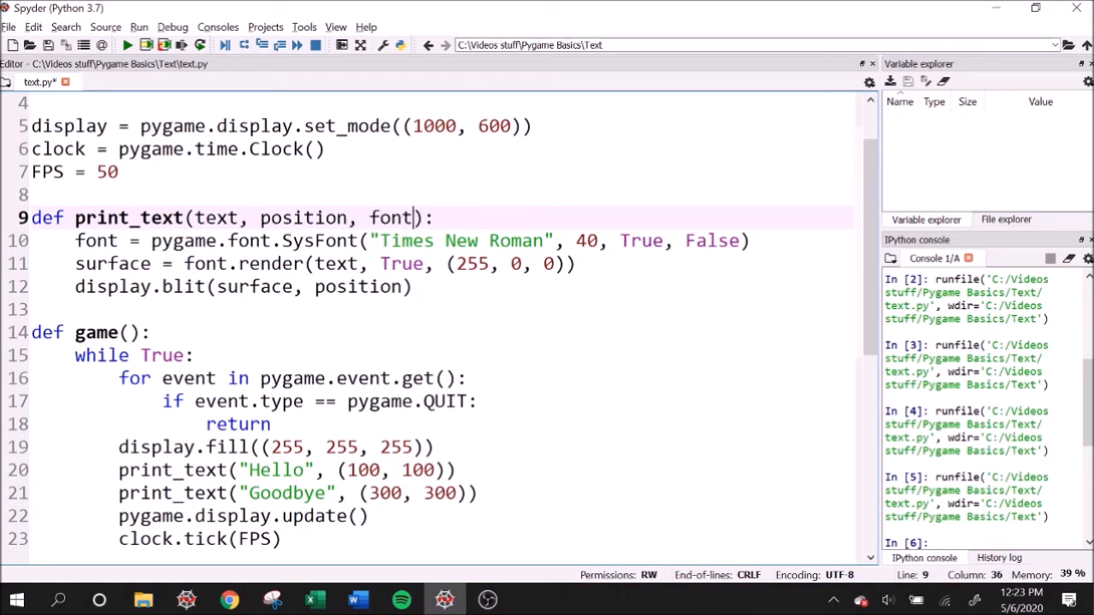
pyautogui.write('_size')
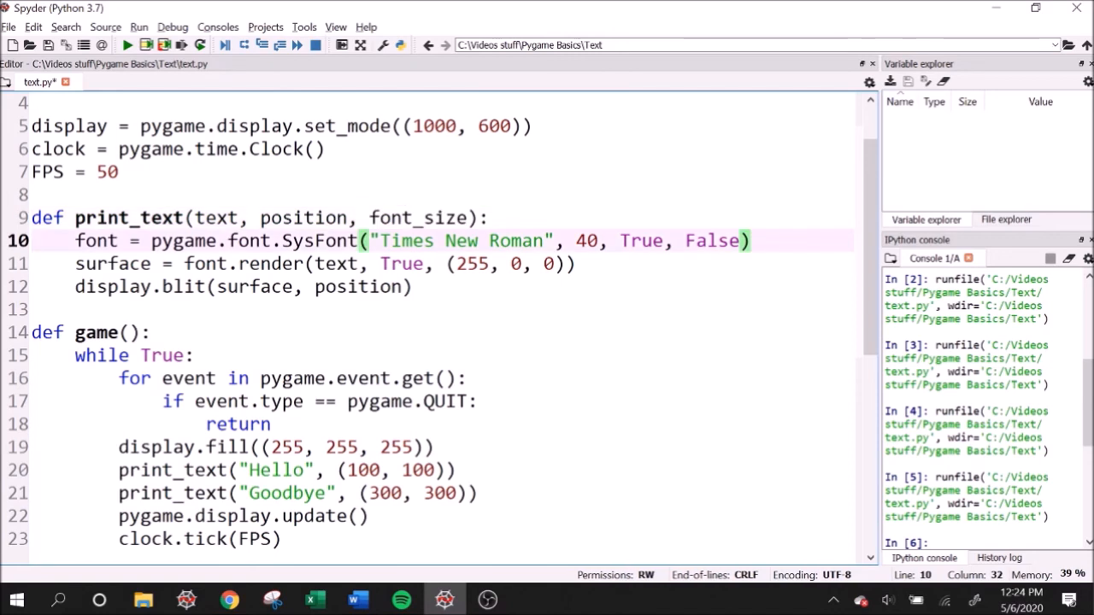
pyautogui.doubleClick(587, 239)
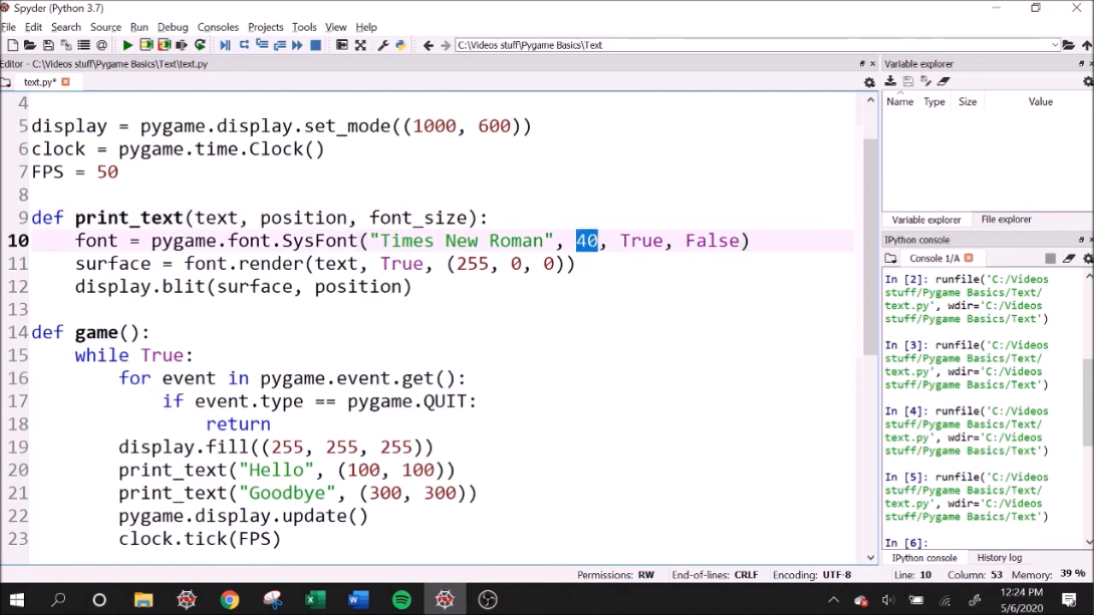
pyautogui.write('font_size')
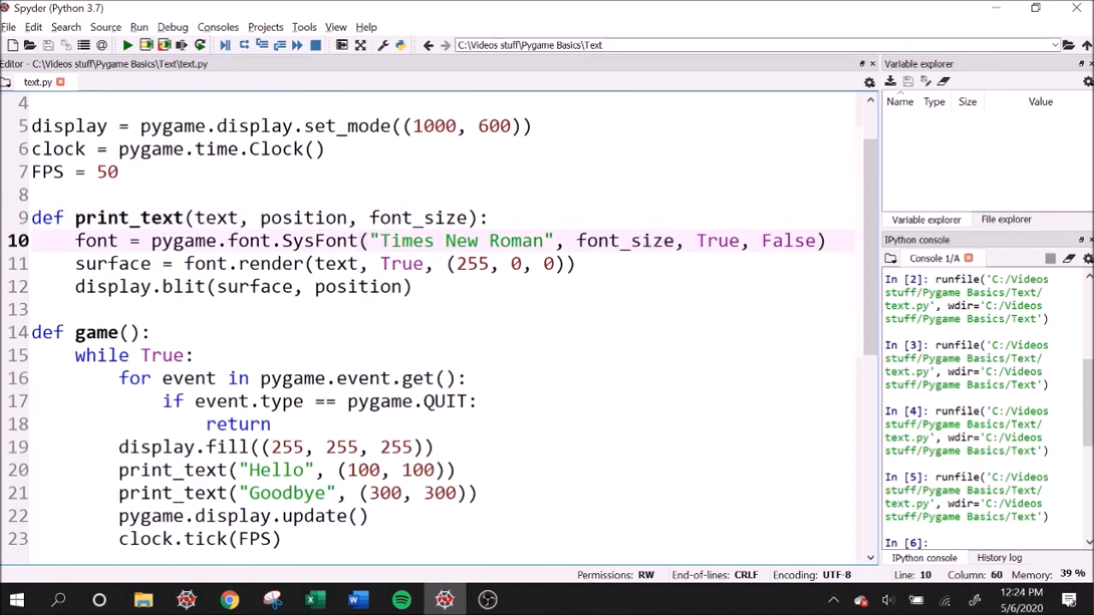
pyautogui.write(', 30')
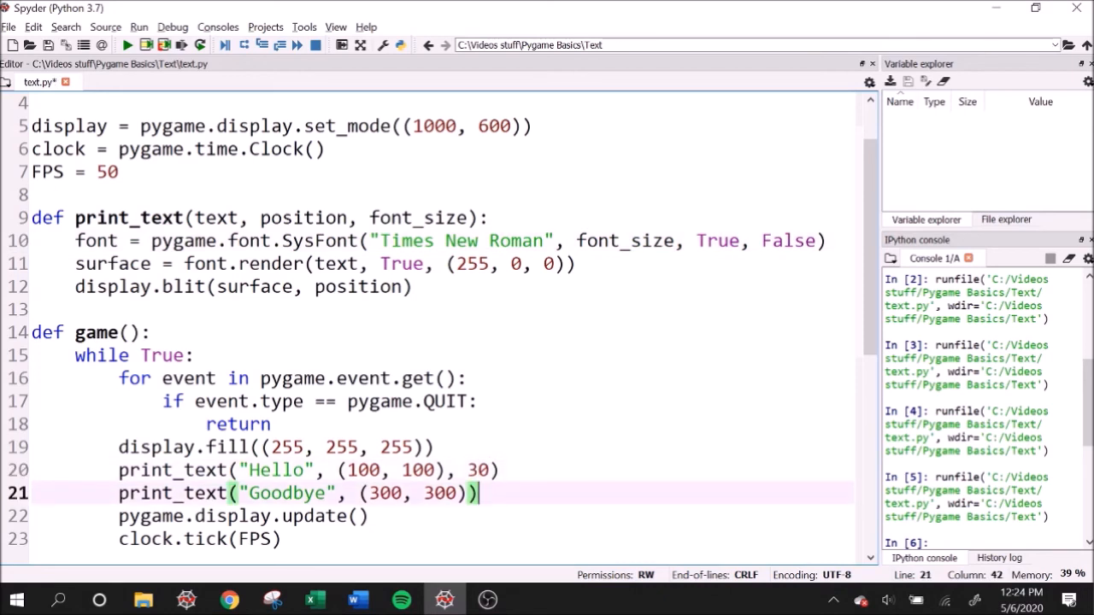
pyautogui.write(', 50')
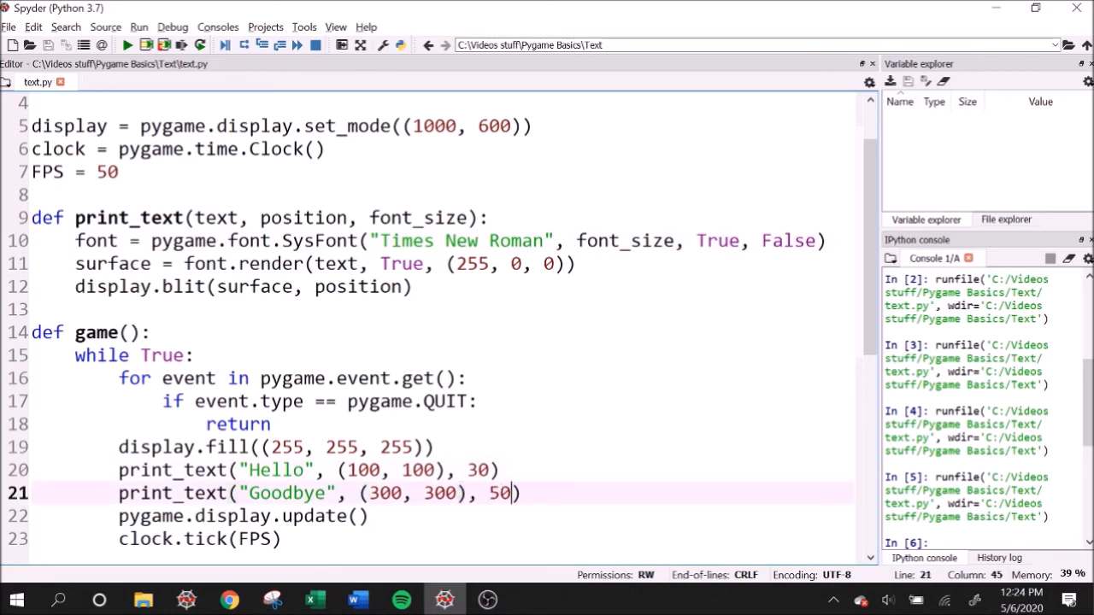
pyautogui.click(126, 44)
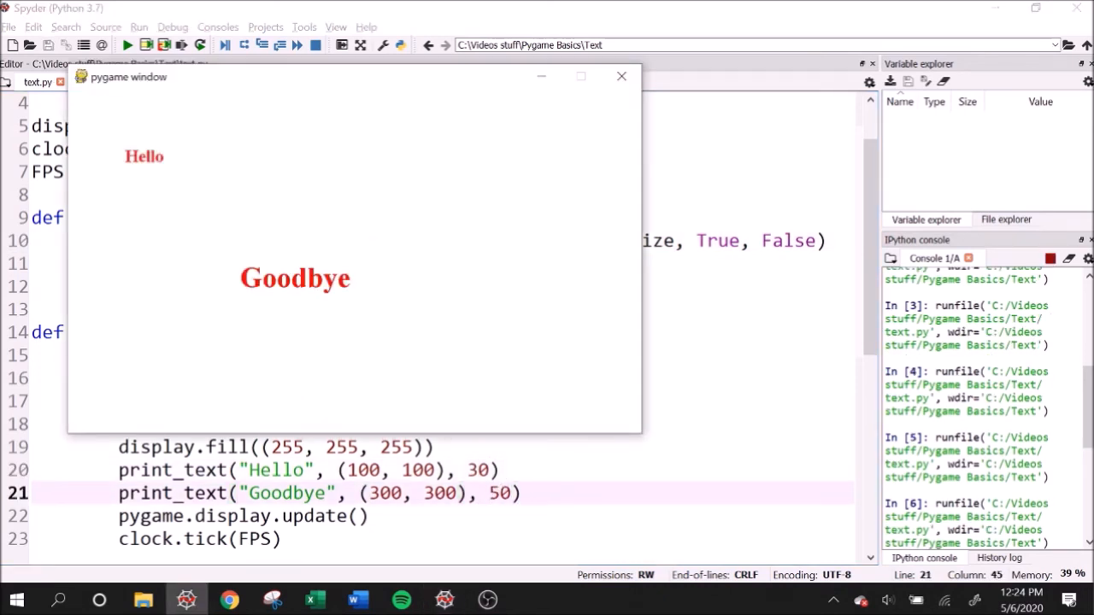